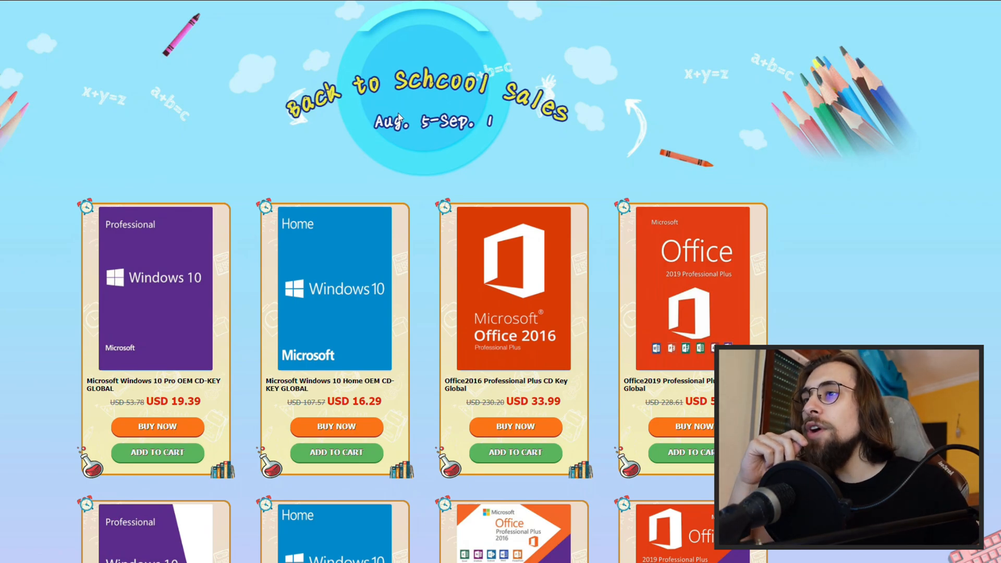
mouse_move(357, 163)
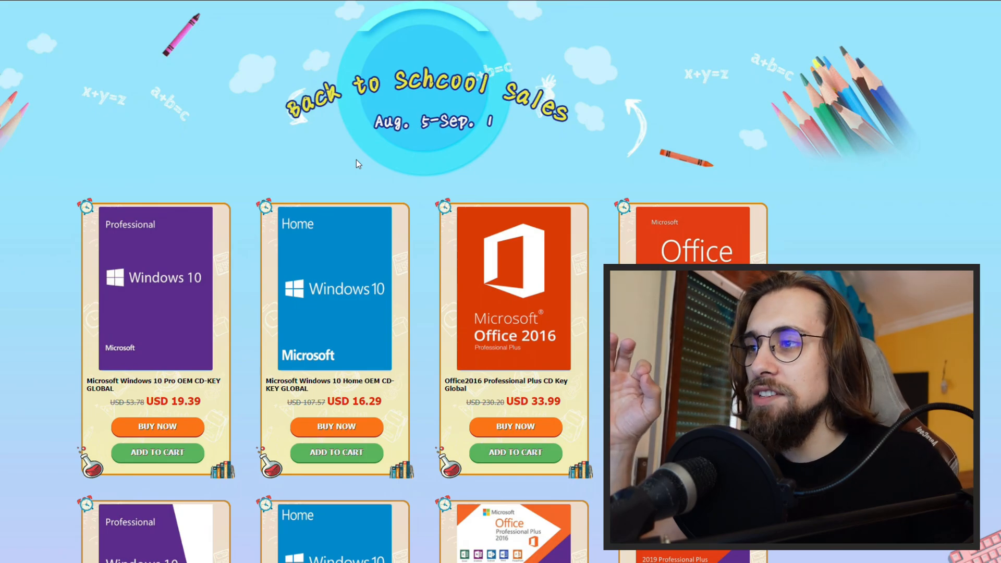
Sign in with Google, buy the Windows 10 Pro OEM key and enter promo SKAG for USD 12.60.
scroll(down, 3)
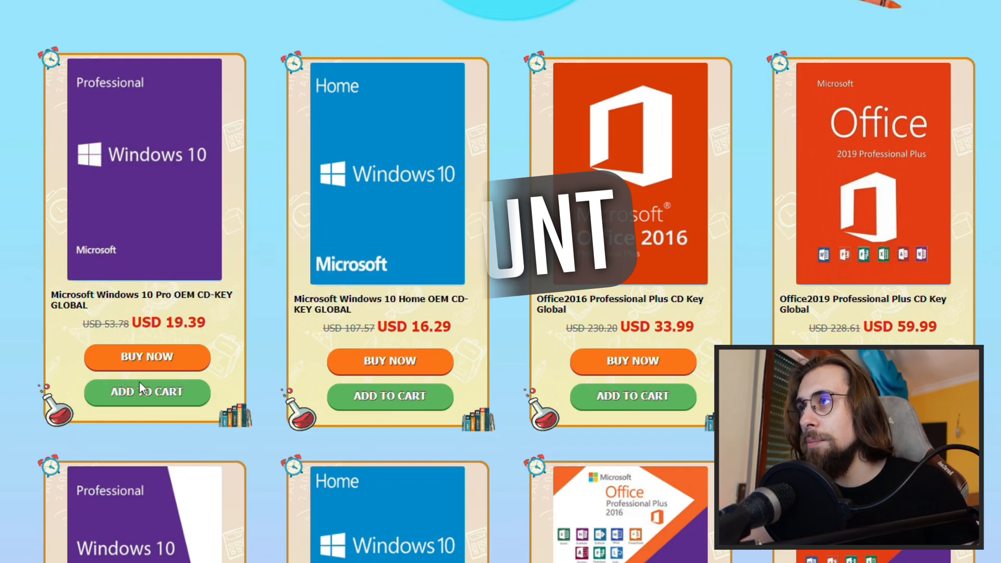
click(147, 357)
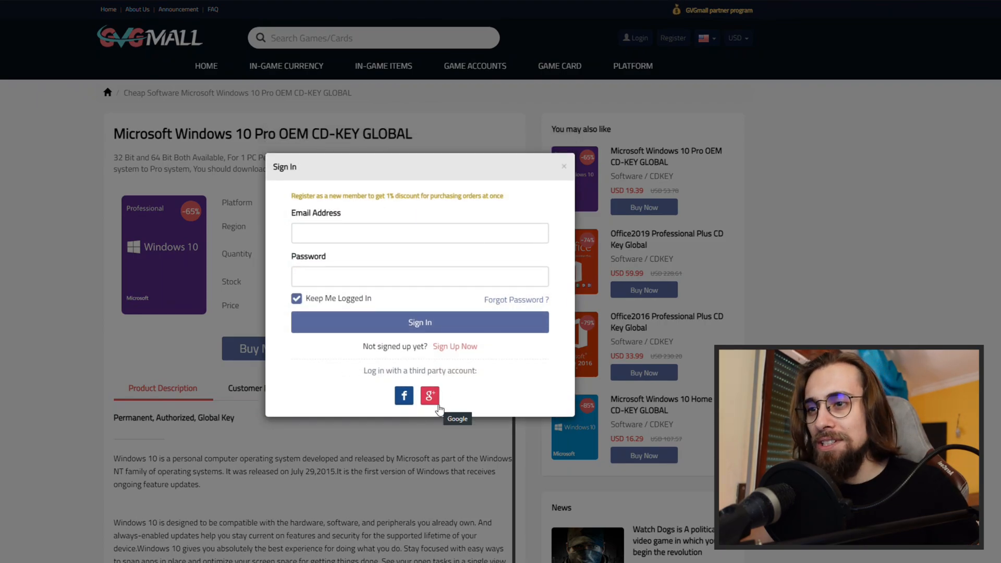
click(430, 395)
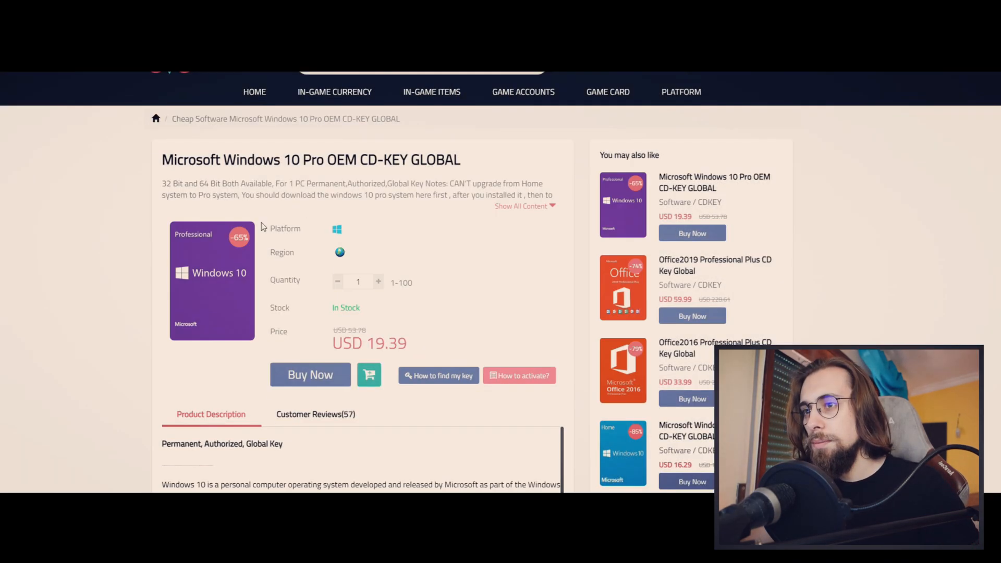
scroll(up, 3)
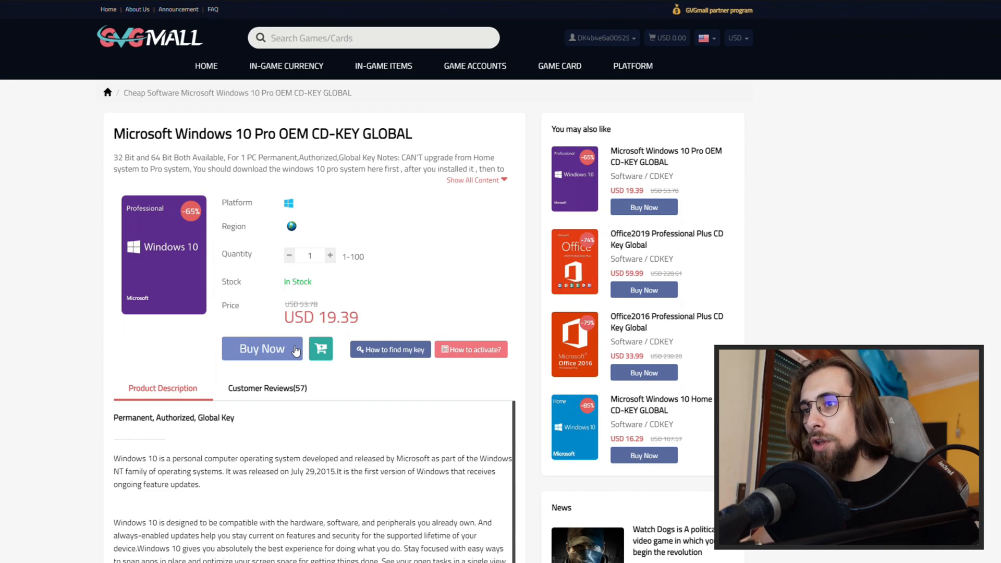
click(262, 348)
text(S)
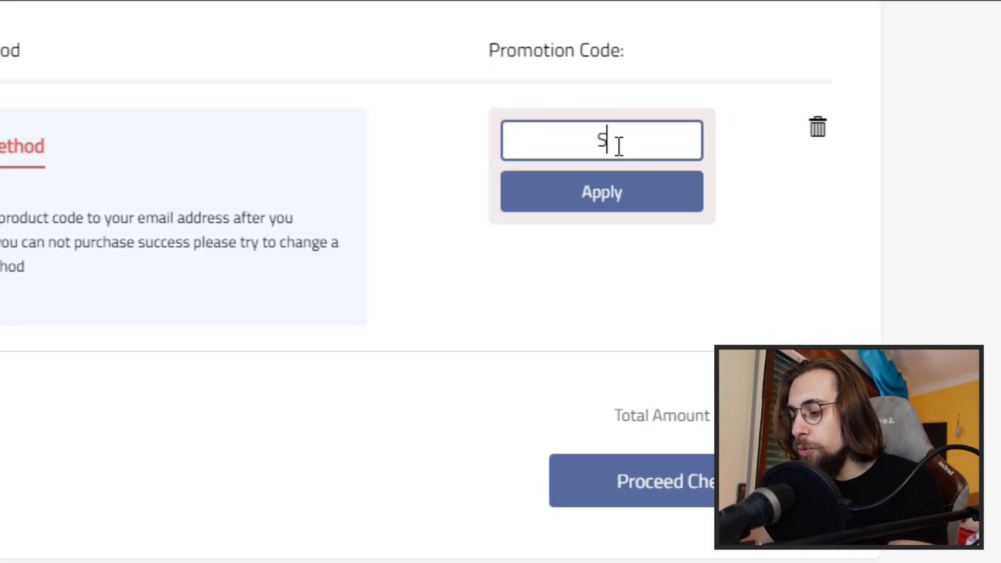
text(KAG)
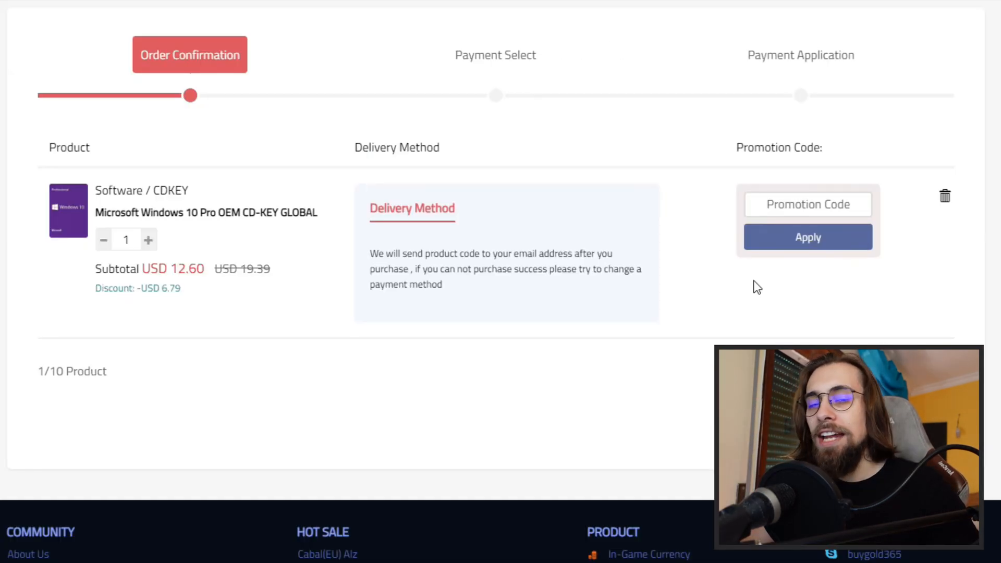
mouse_move(674, 327)
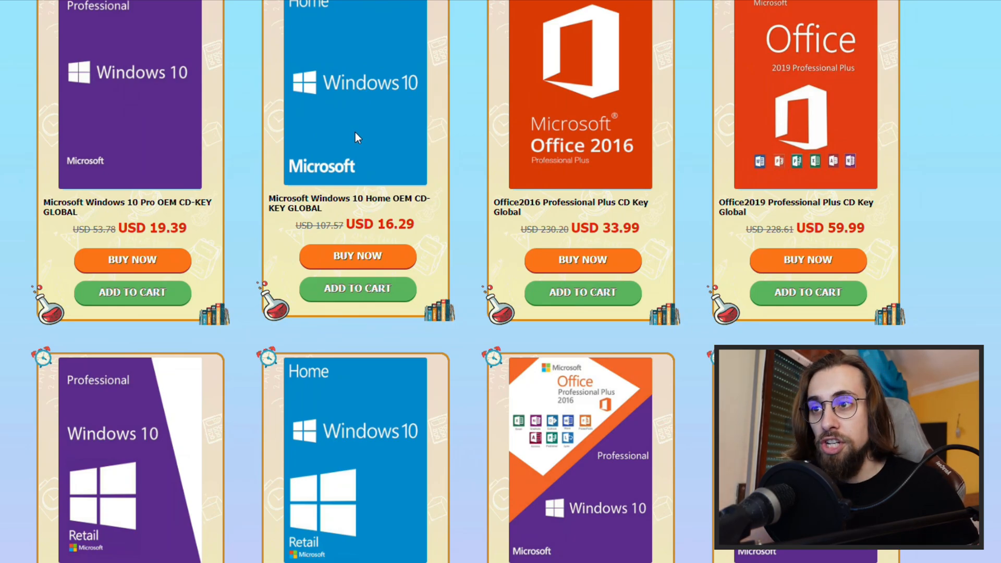
Buy the Windows 10 Home OEM key and apply SKAG, cutting USD 16.29 to USD 10.59.
scroll(up, 3)
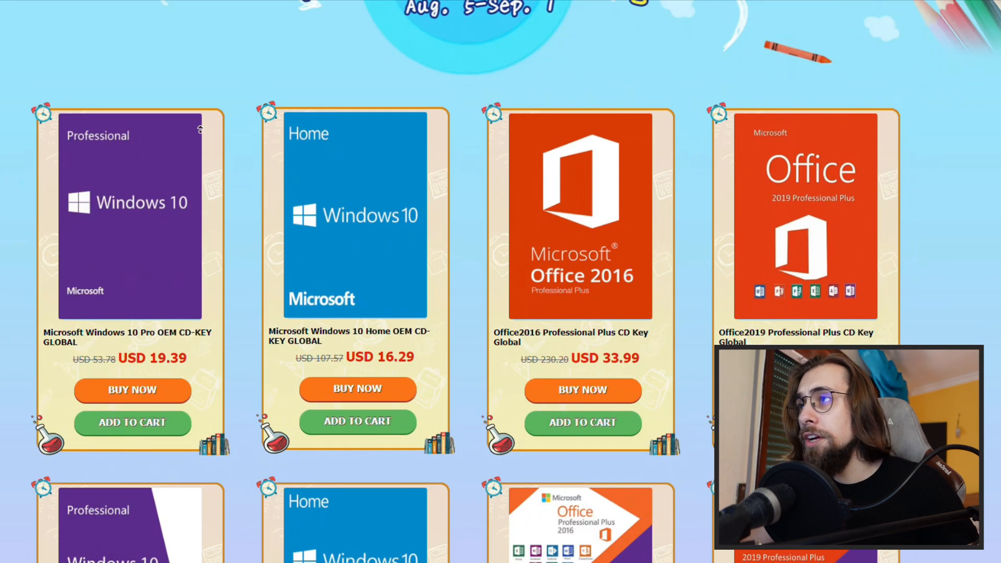
click(358, 389)
text(S)
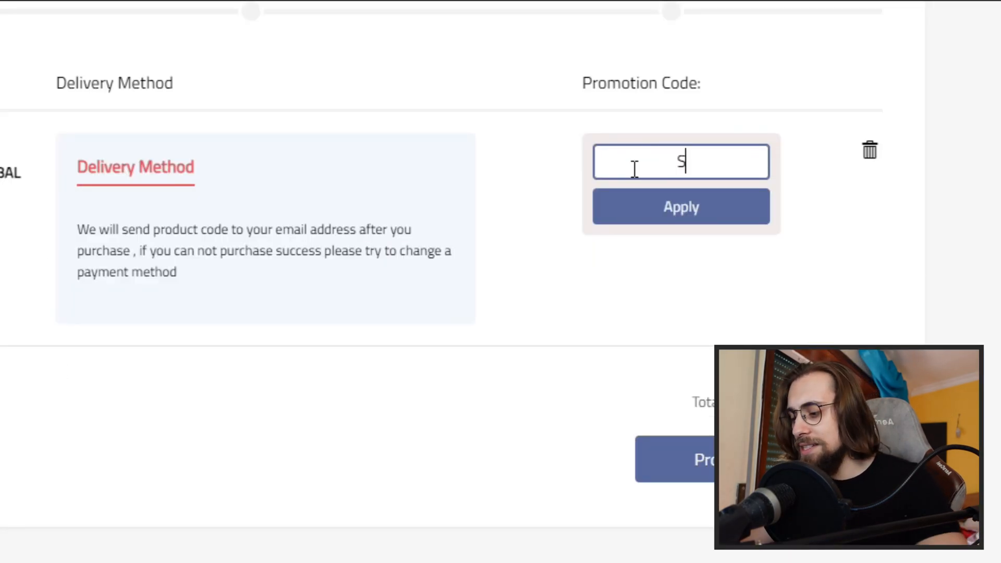
click(681, 207)
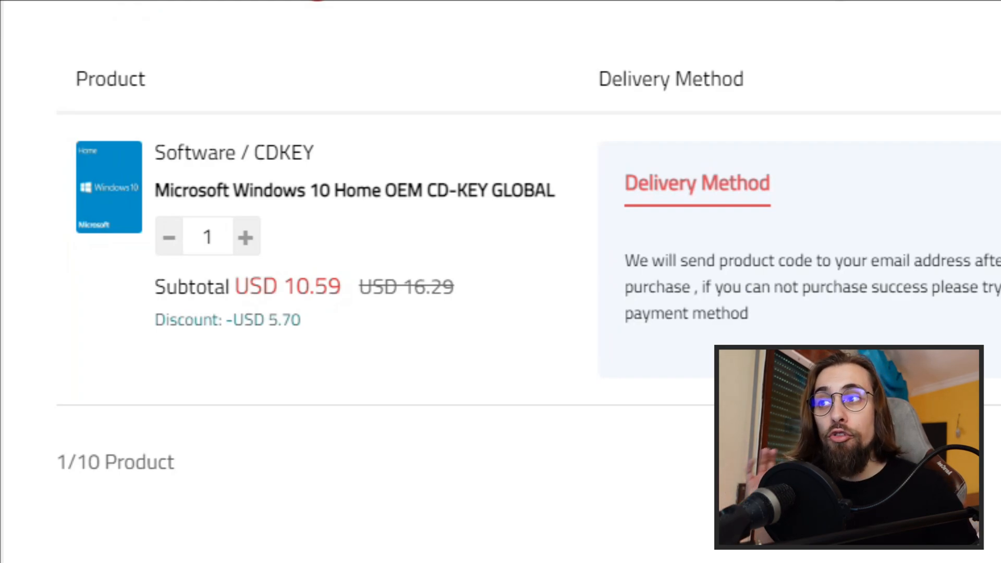
scroll(up, 3)
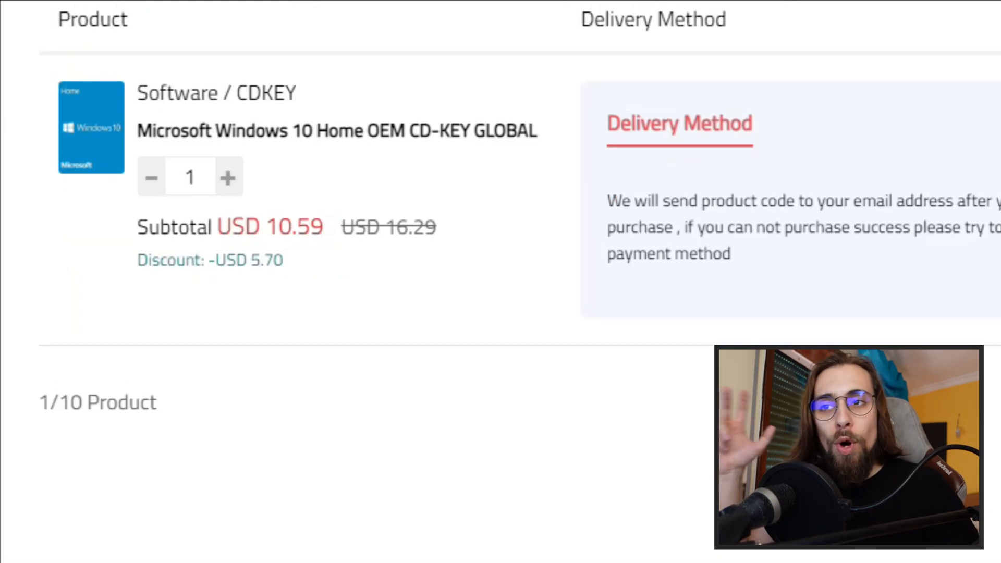
scroll(up, 3)
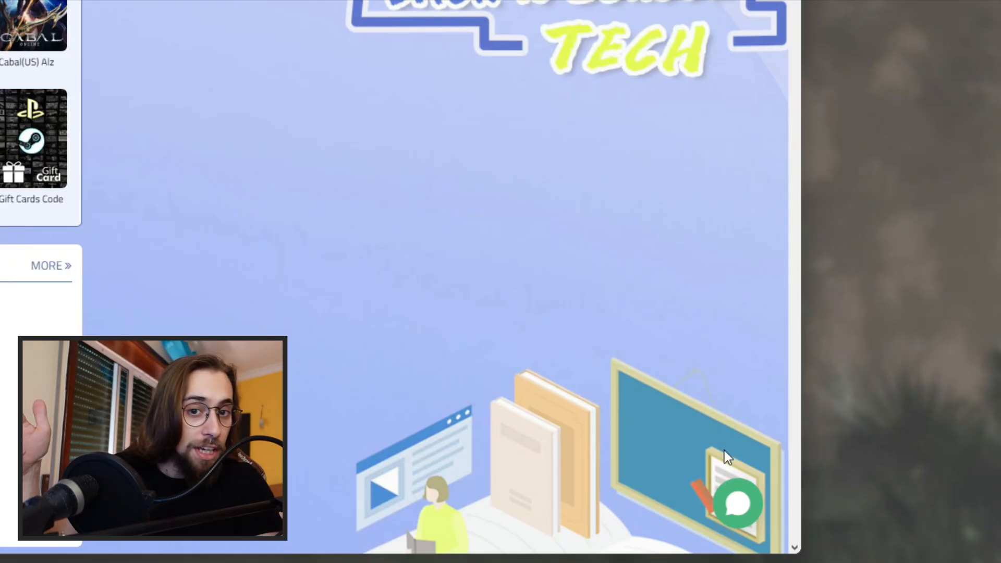
Bring up the support chat with its suggested questions on Windows 11, unpaid orders and CD keys.
click(738, 503)
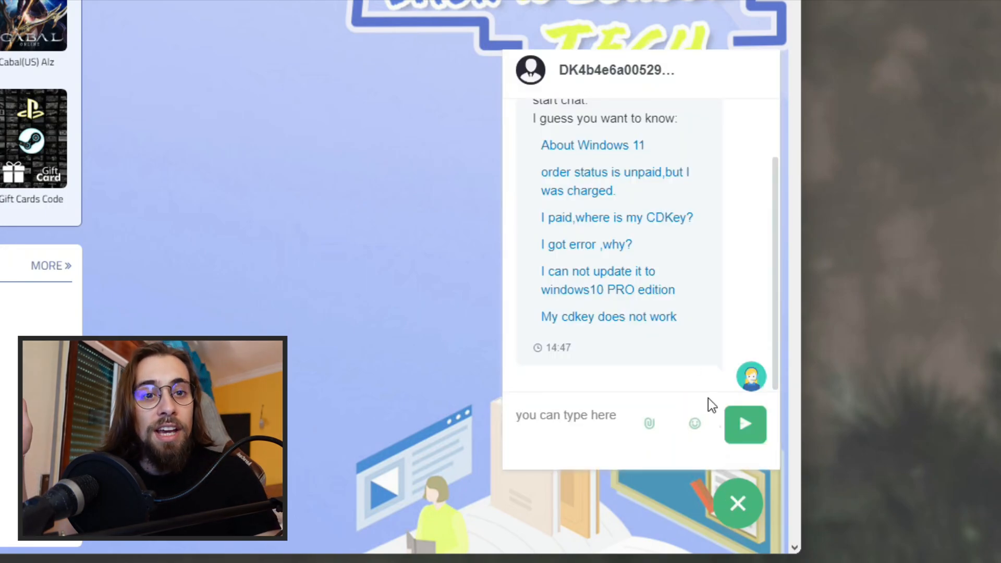
mouse_move(538, 295)
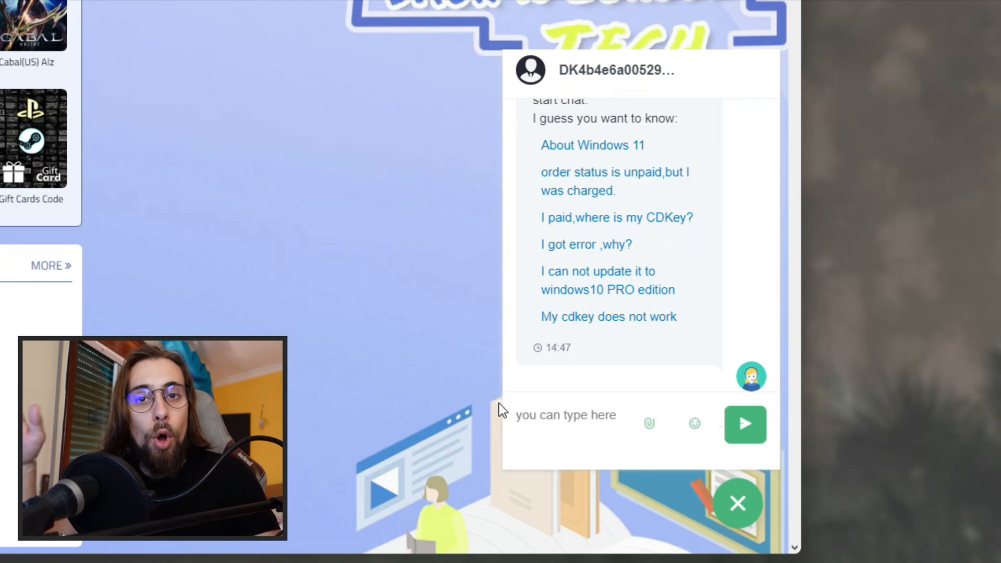
mouse_move(499, 385)
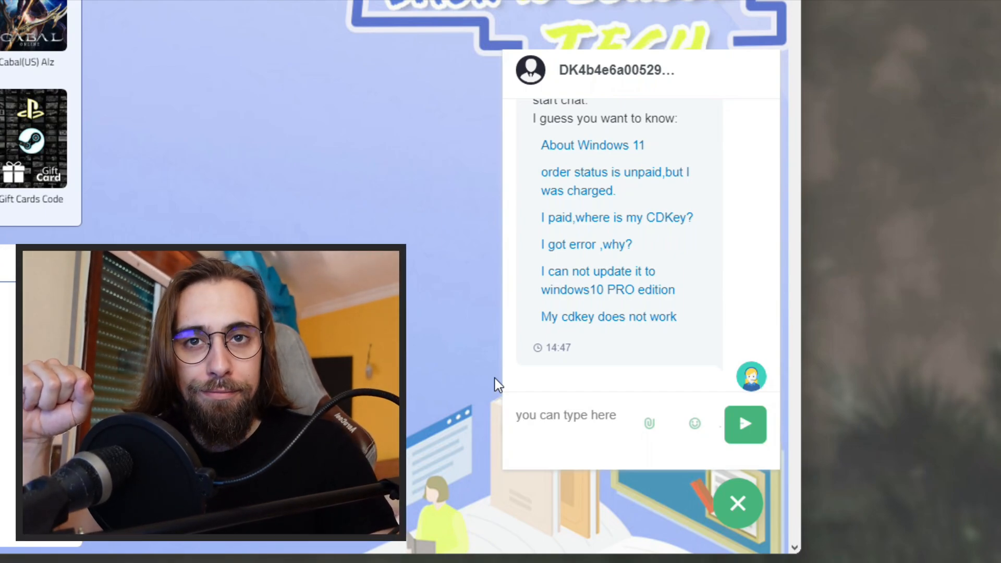
Close the chat, start an Office2016 Professional Plus order and apply promo SKAG.
click(737, 503)
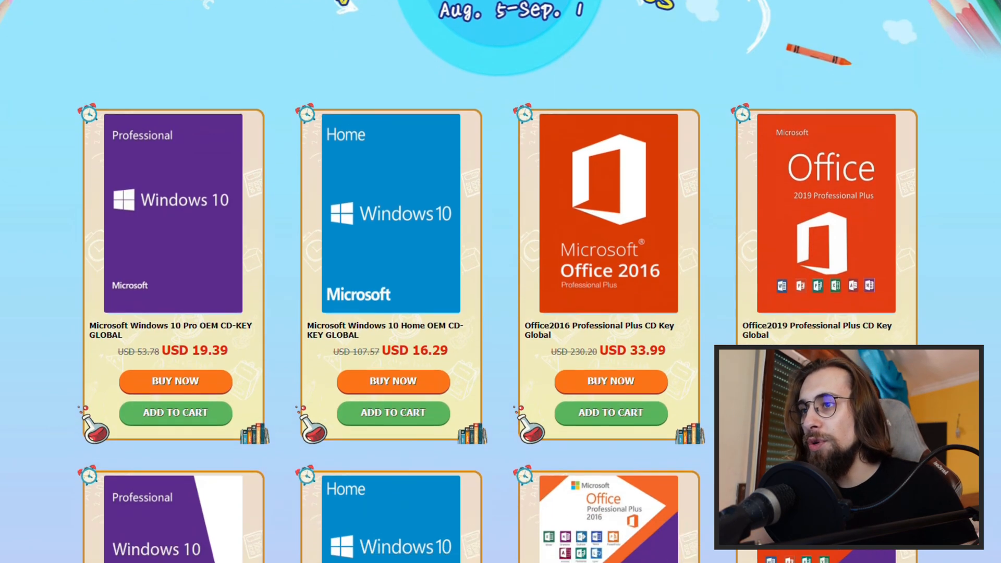
scroll(down, 3)
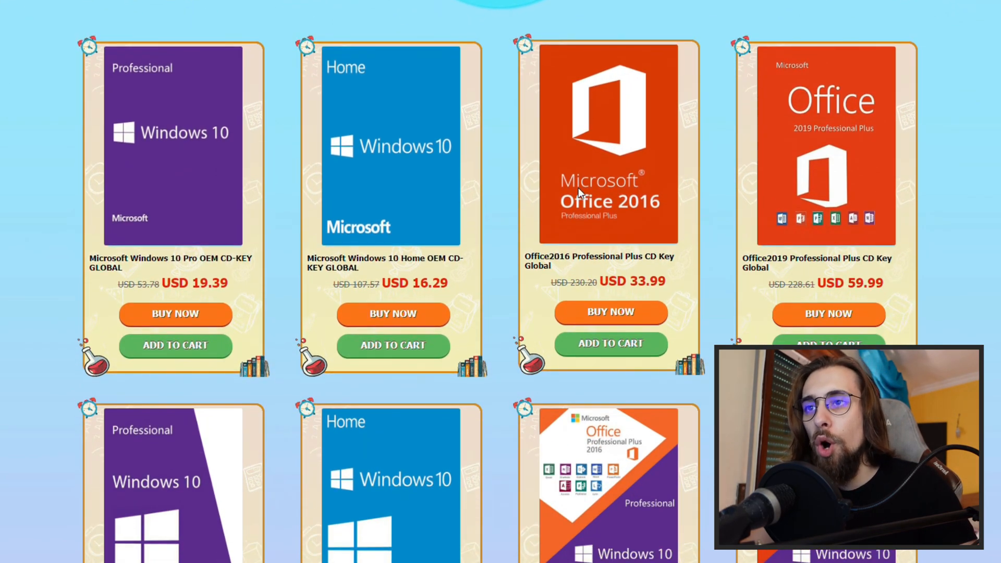
mouse_move(651, 207)
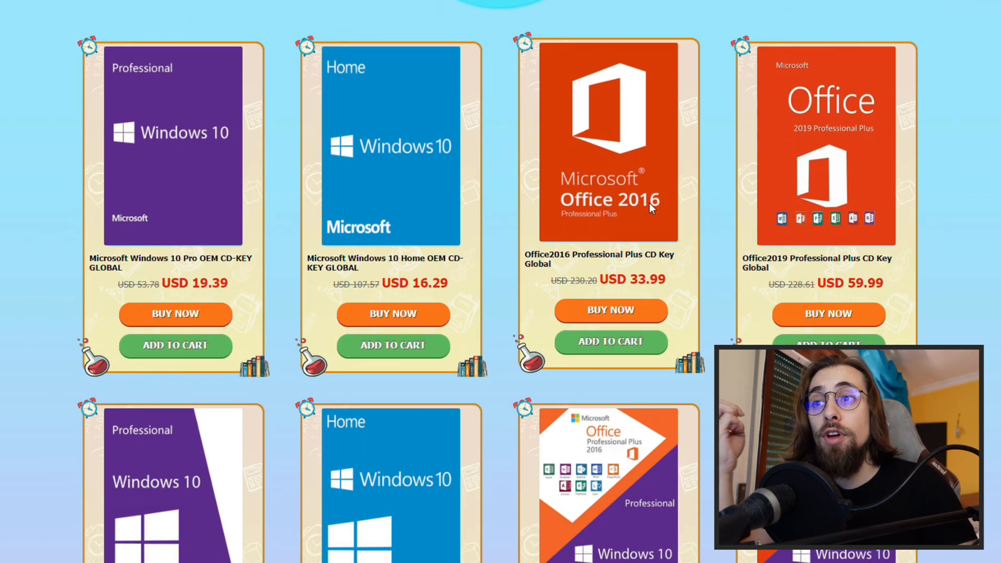
scroll(down, 3)
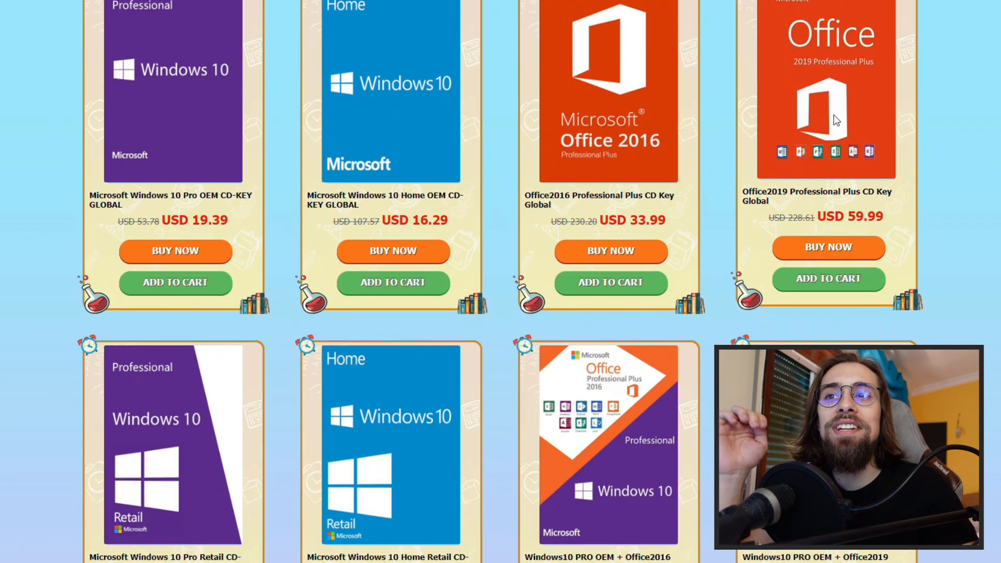
mouse_move(989, 135)
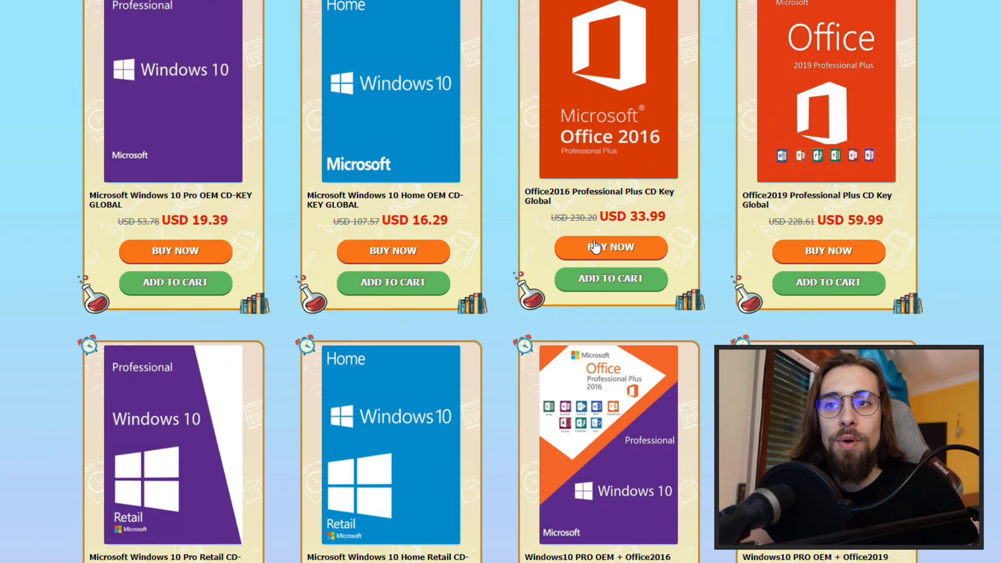
mouse_move(828, 249)
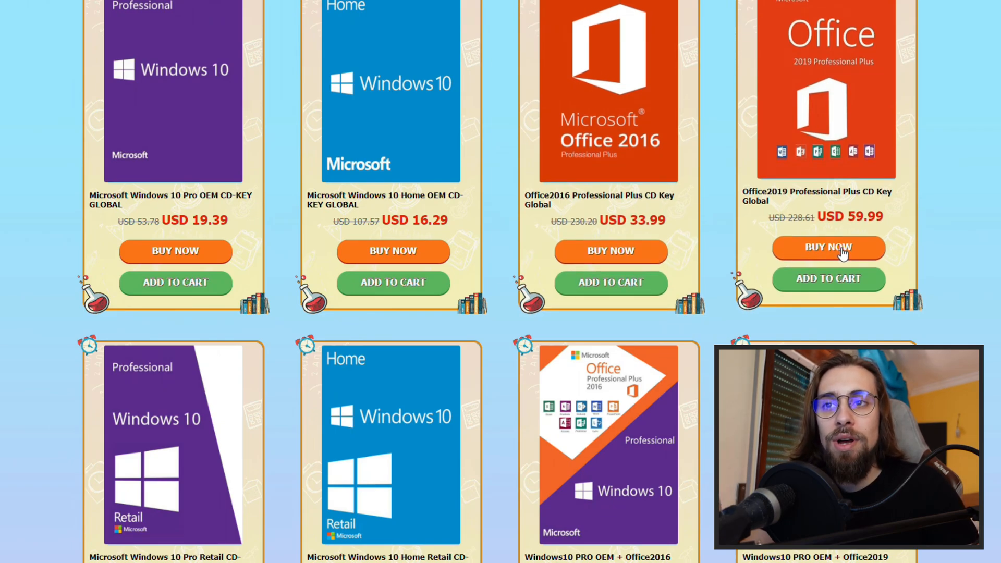
mouse_move(610, 248)
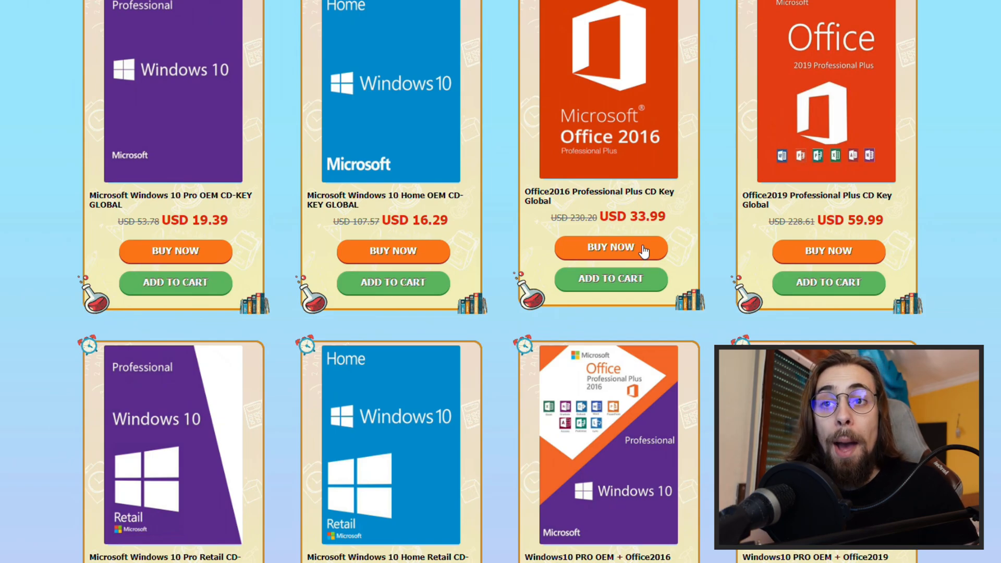
mouse_move(609, 295)
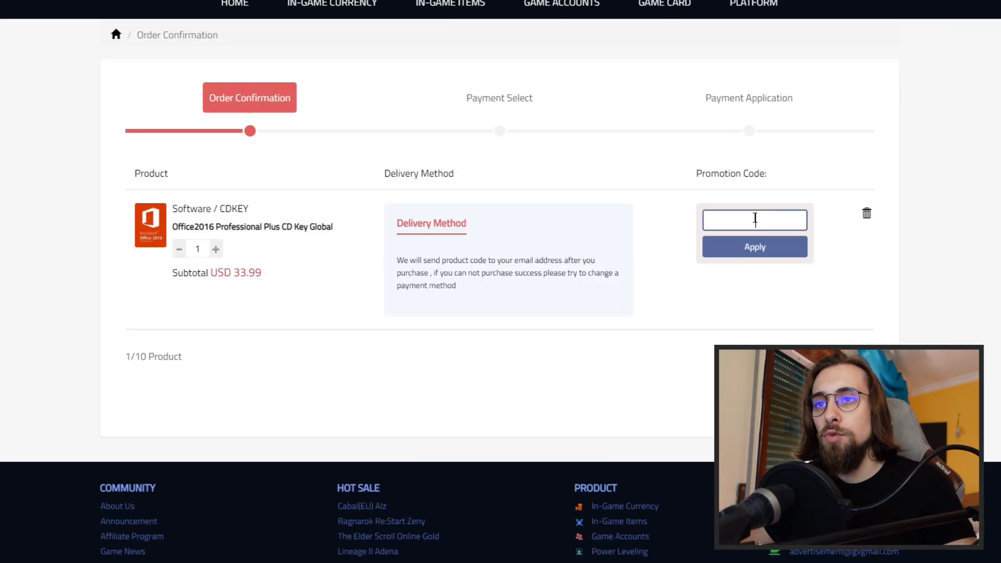
text(SKAG)
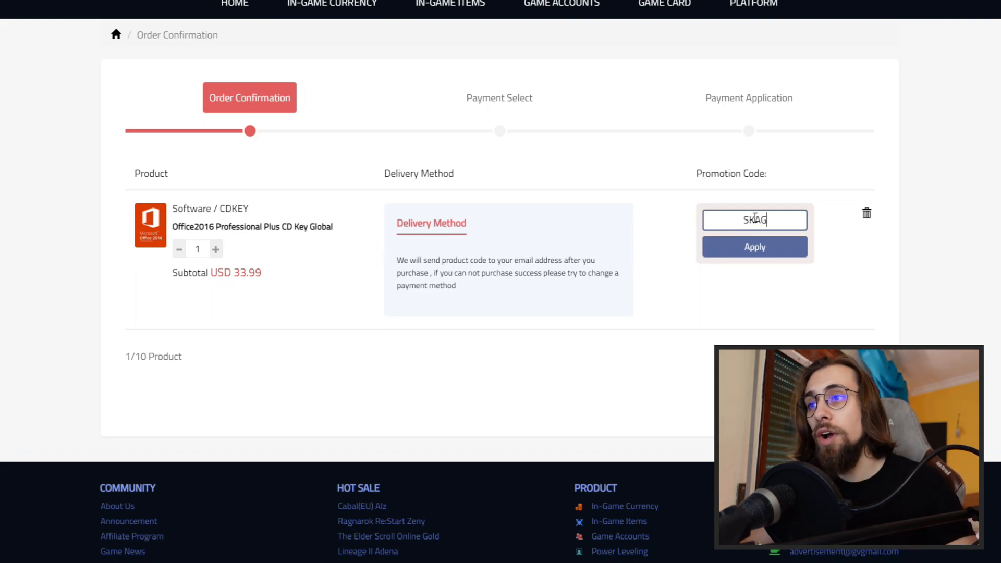
click(754, 247)
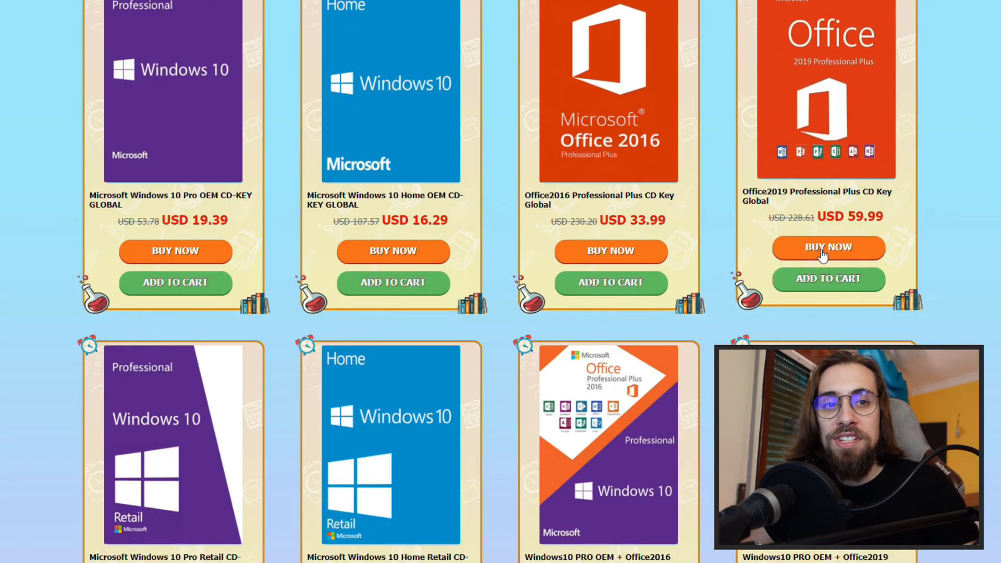
Start an Office2019 Professional Plus order and get promo SKAG accepted with the green check.
click(829, 248)
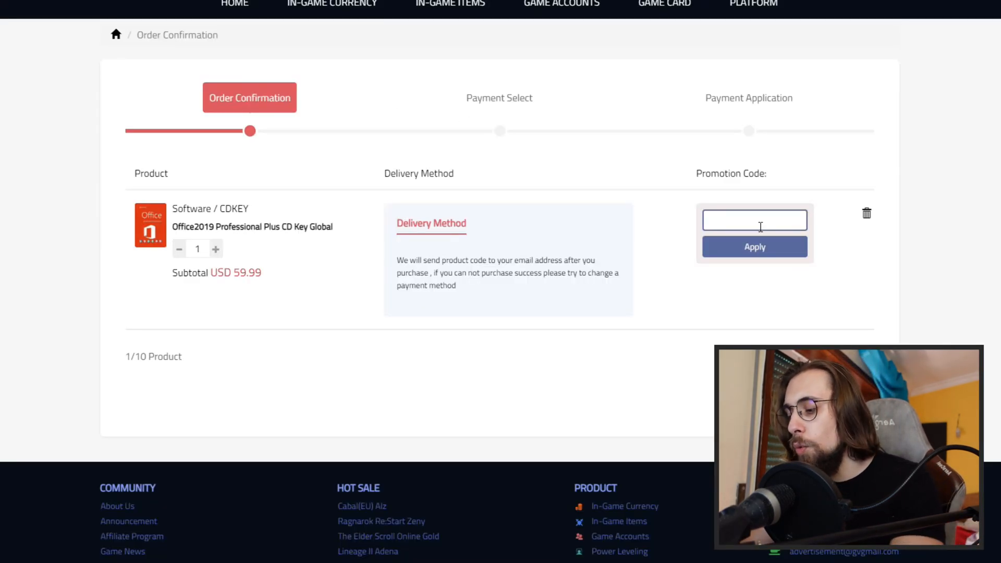
text(SKAG)
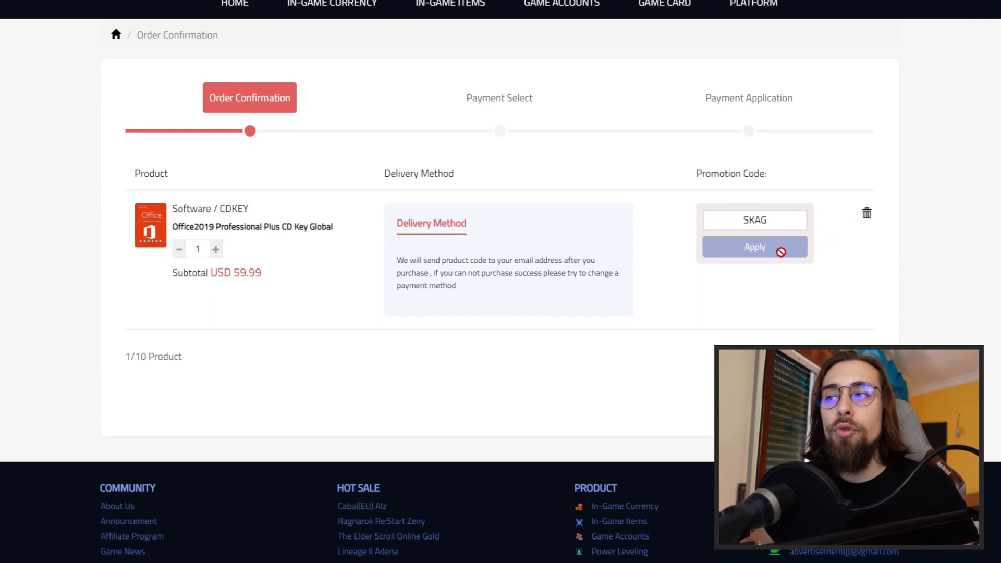
click(754, 247)
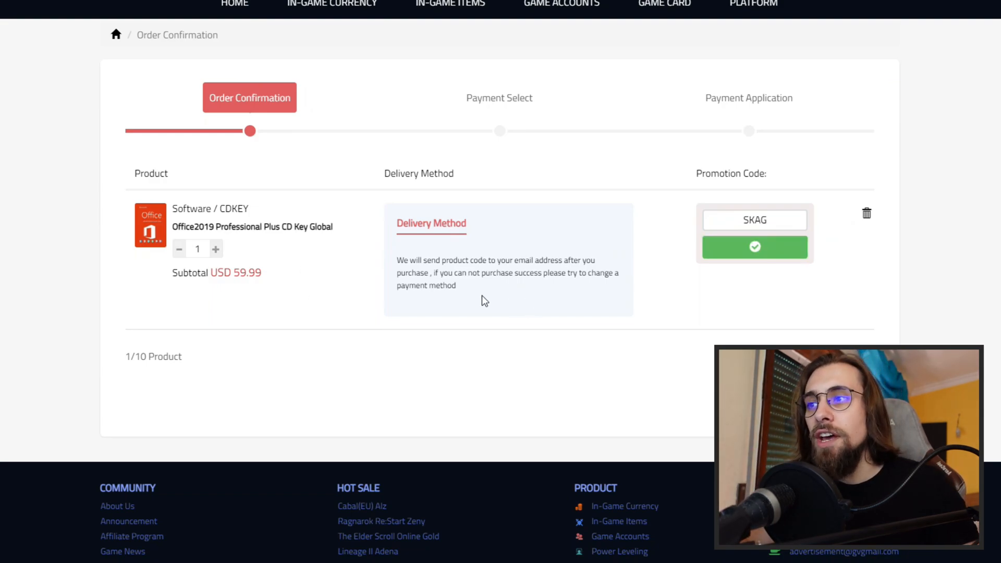
click(753, 247)
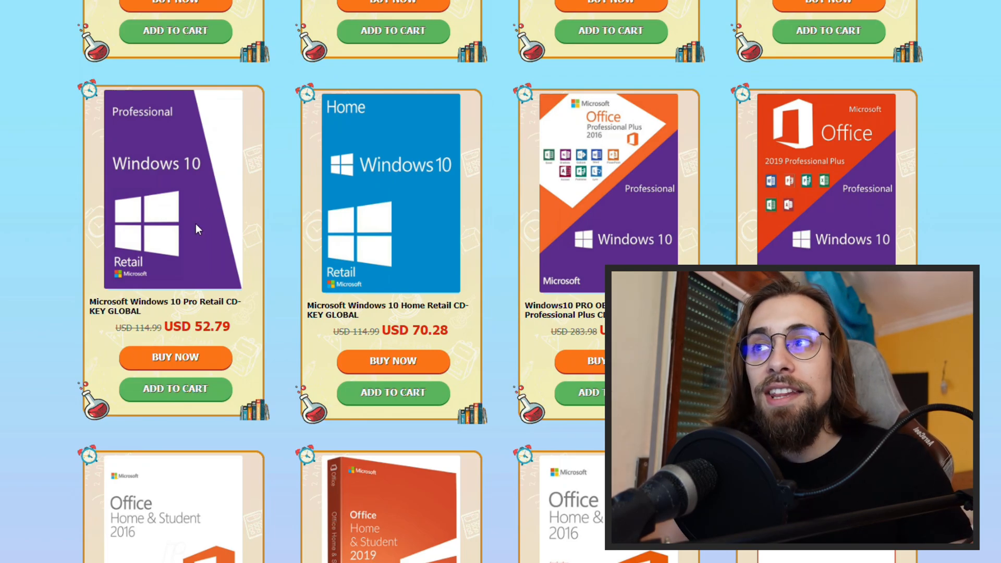
scroll(up, 3)
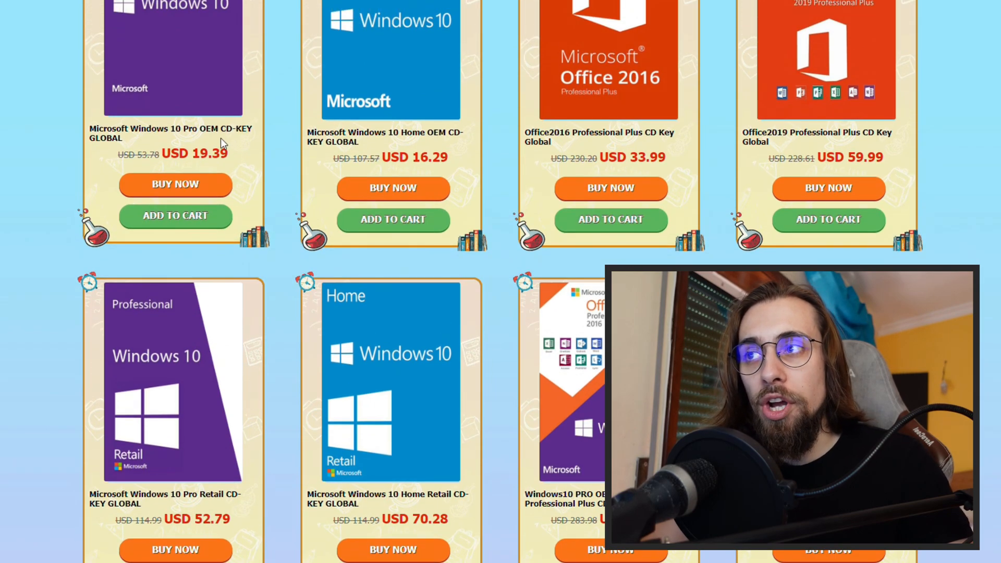
scroll(up, 3)
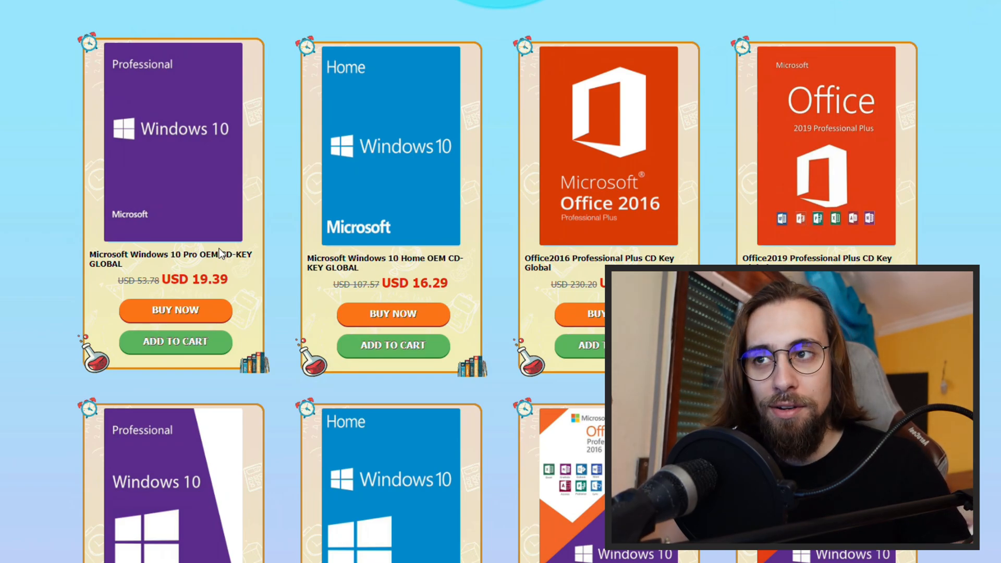
scroll(down, 3)
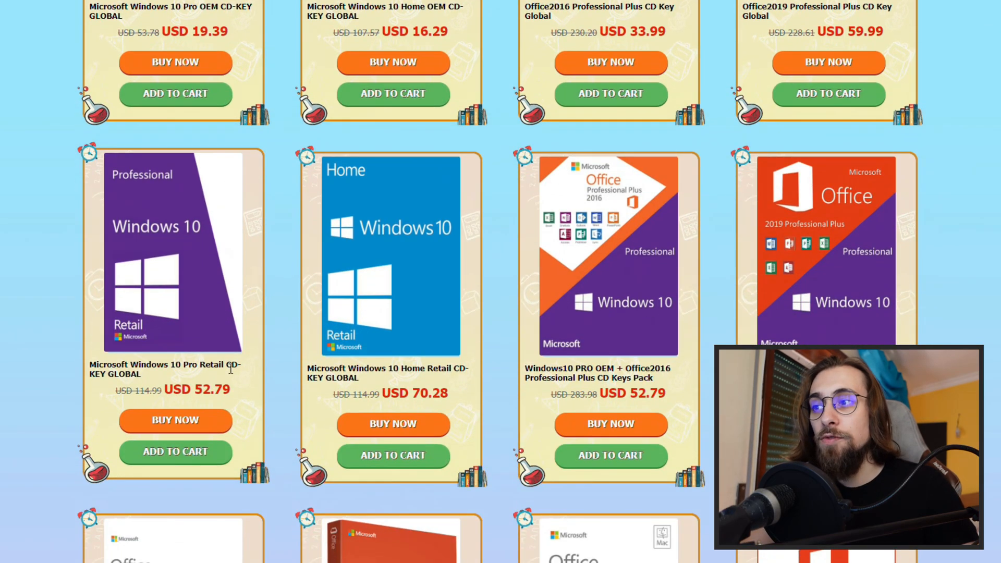
scroll(down, 3)
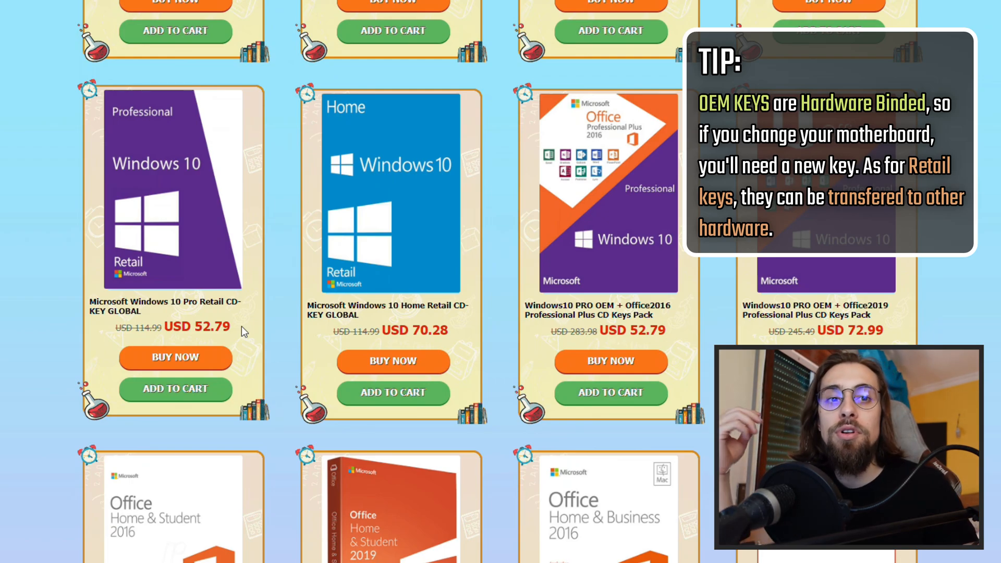
scroll(up, 3)
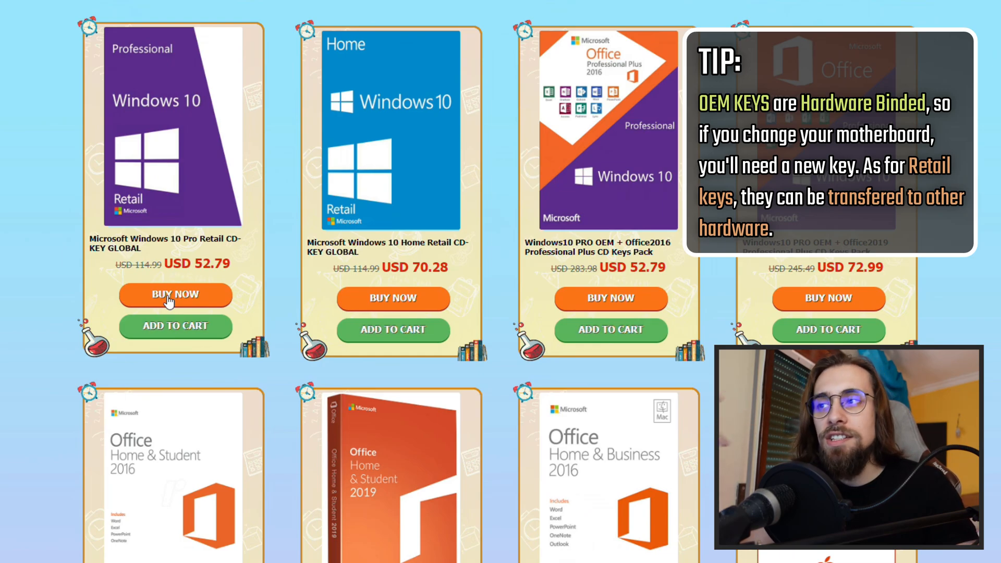
mouse_move(160, 307)
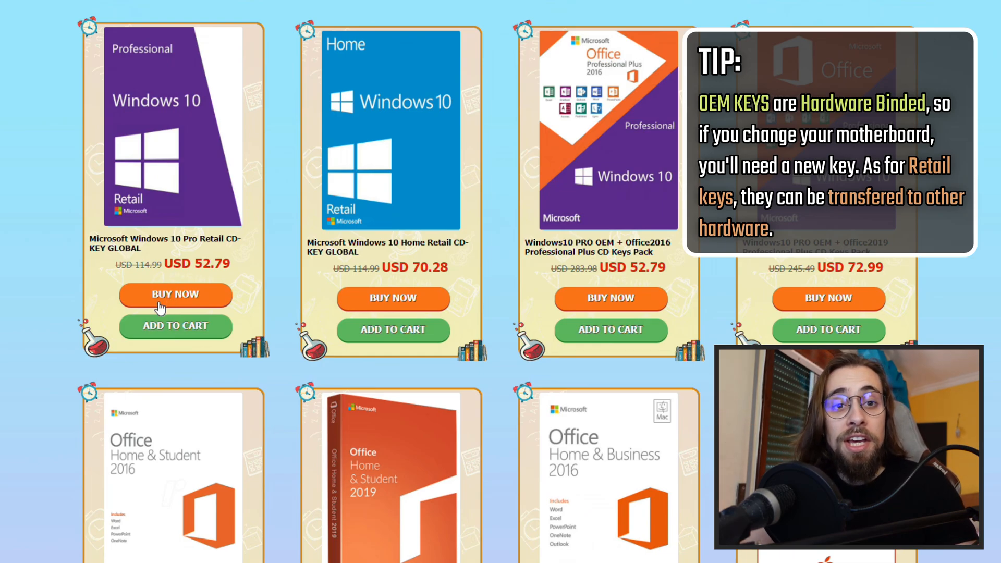
mouse_move(181, 311)
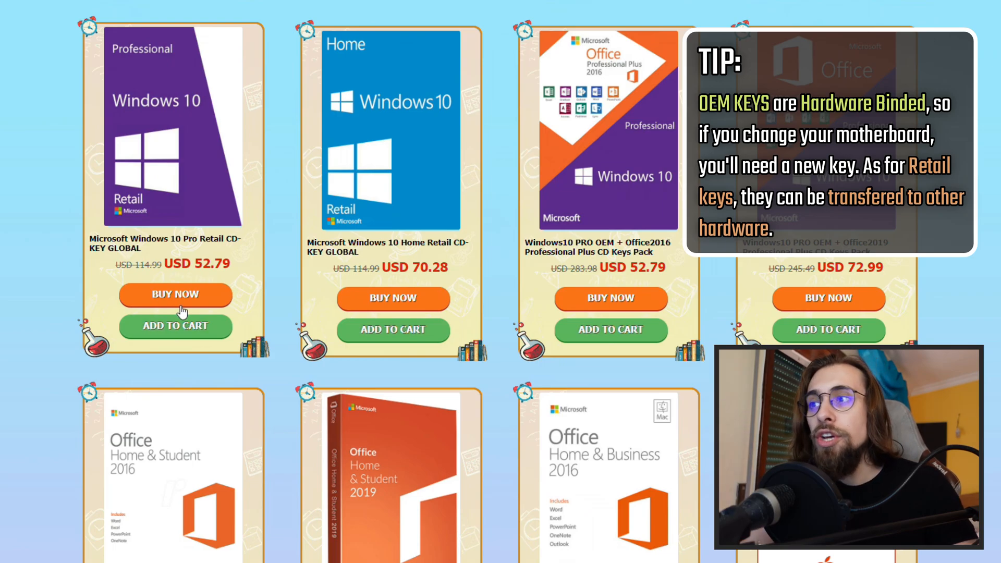
Start a Windows 10 Pro Retail order (USD 52.79) and try promo SKAG on it.
click(175, 294)
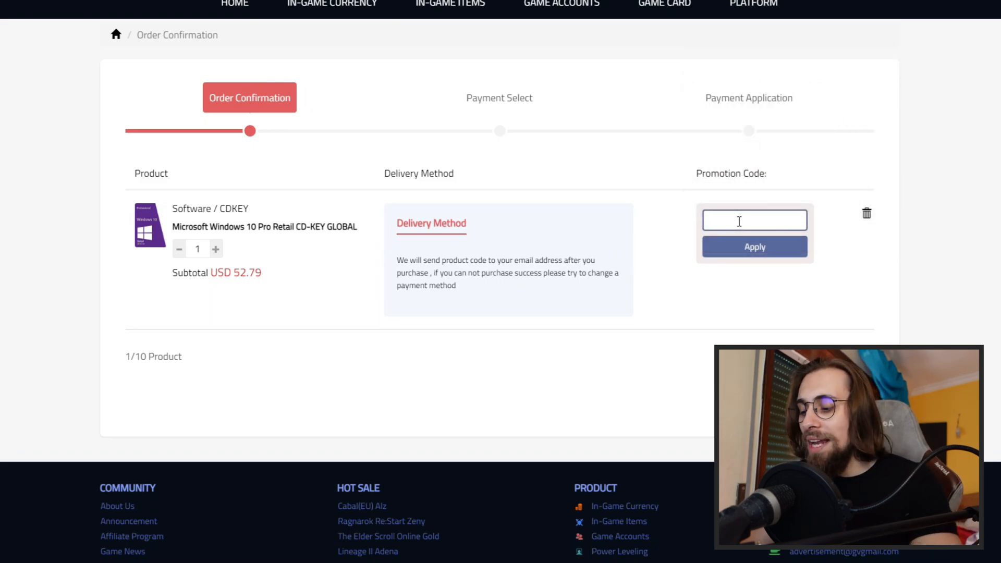
text(SKAG)
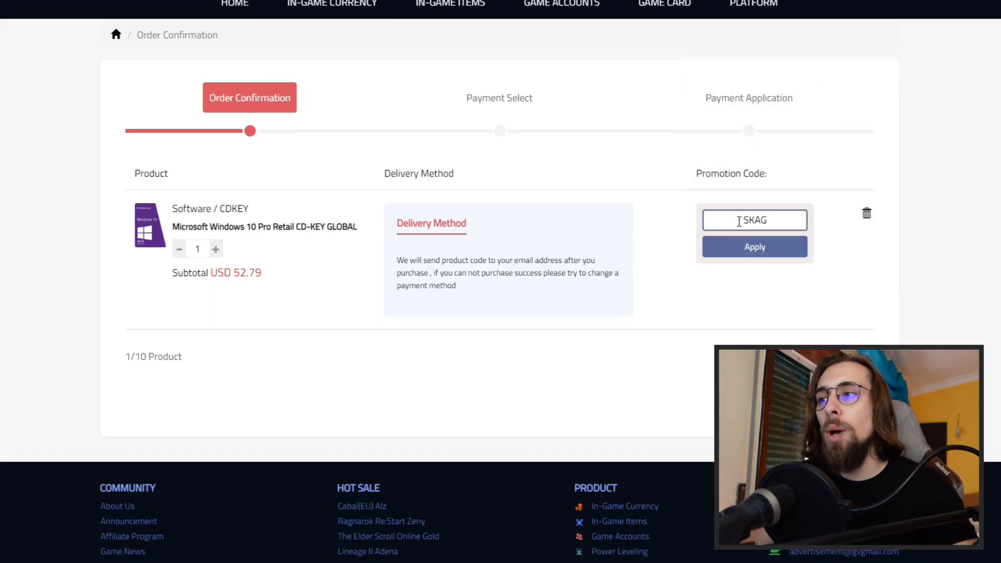
click(754, 246)
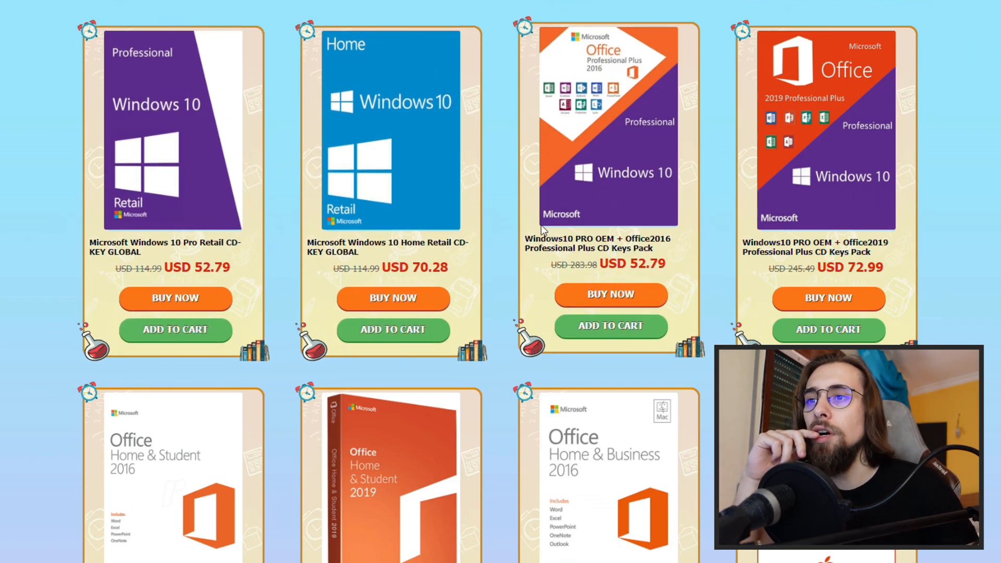
scroll(down, 3)
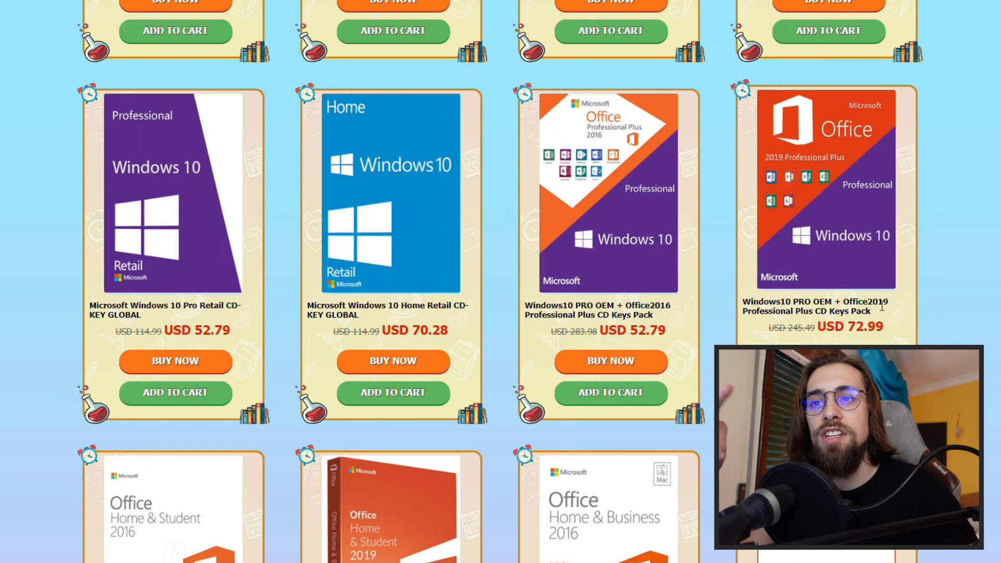
scroll(down, 3)
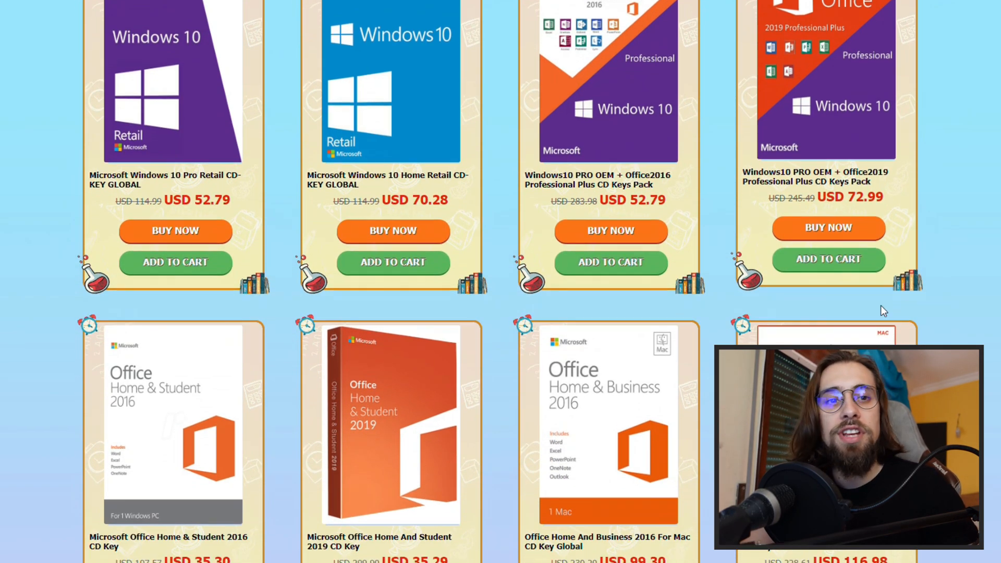
scroll(down, 3)
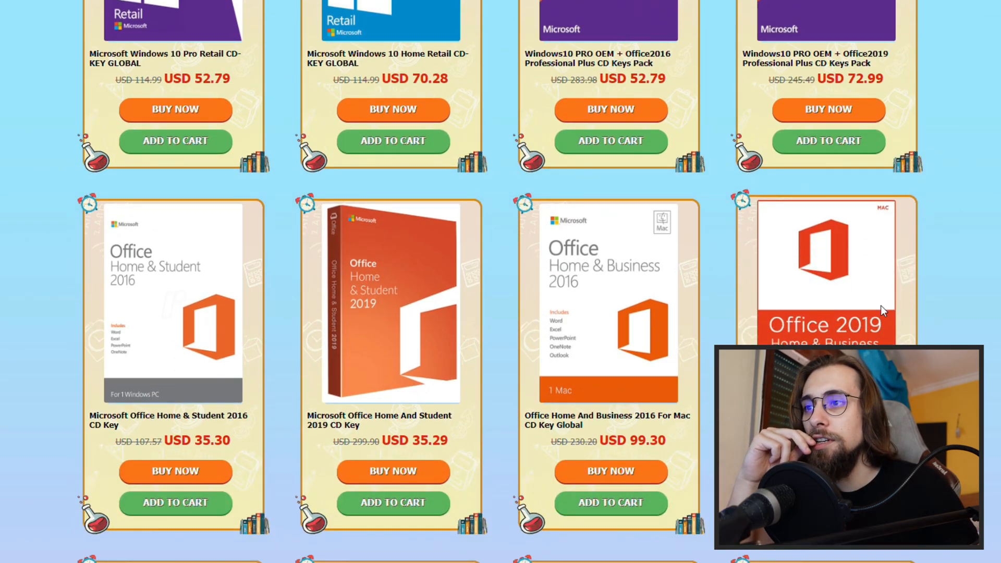
scroll(down, 3)
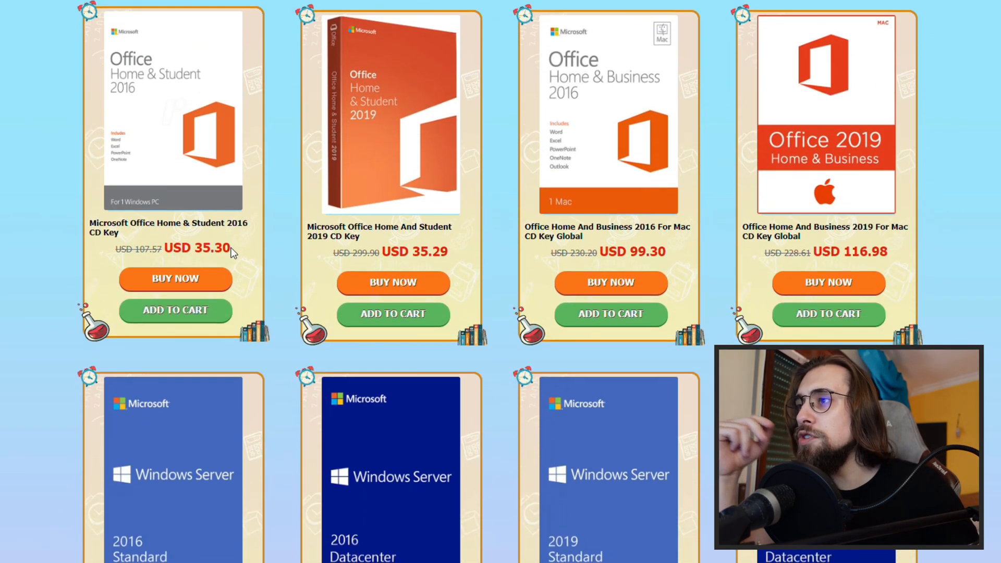
mouse_move(201, 156)
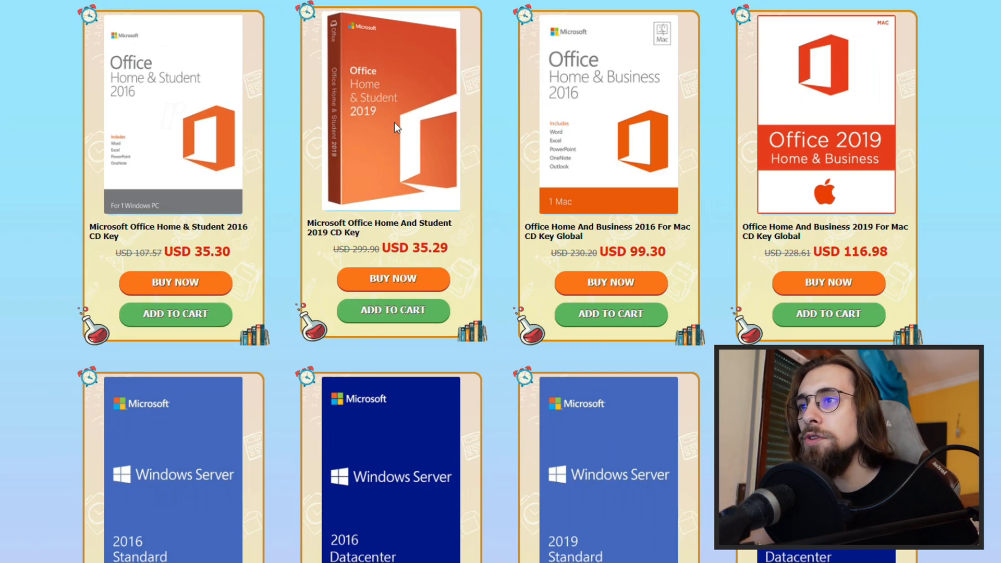
scroll(down, 3)
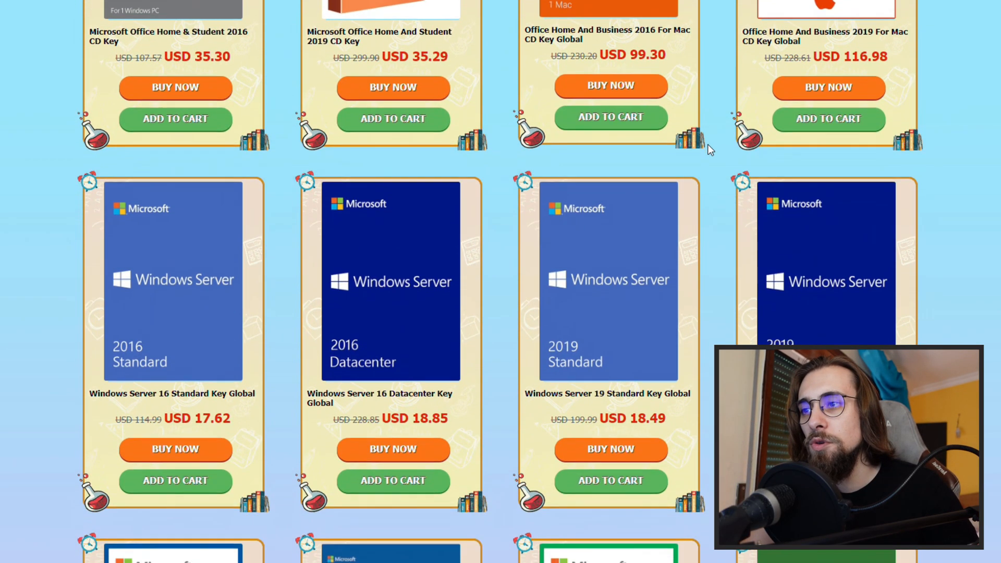
scroll(down, 3)
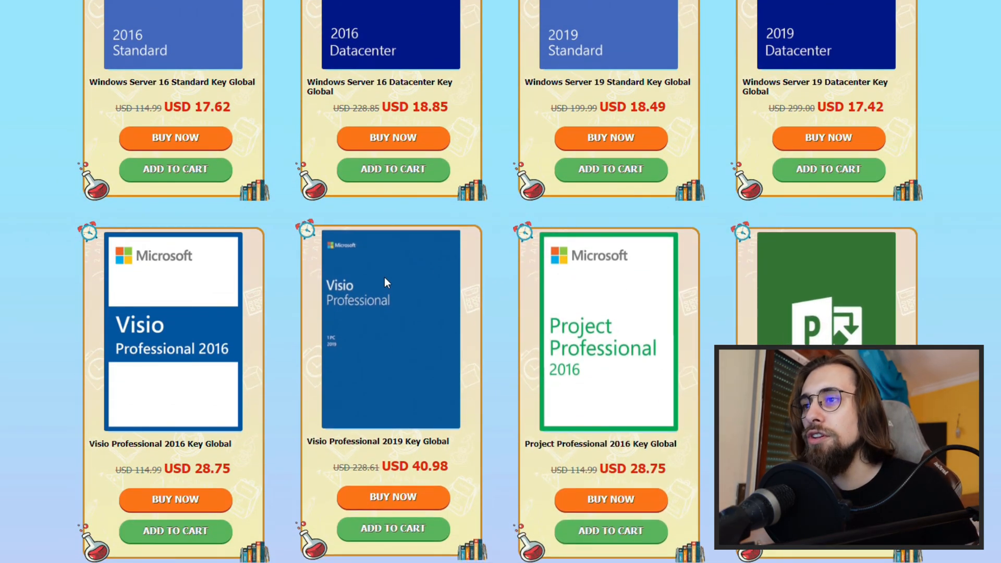
scroll(up, 3)
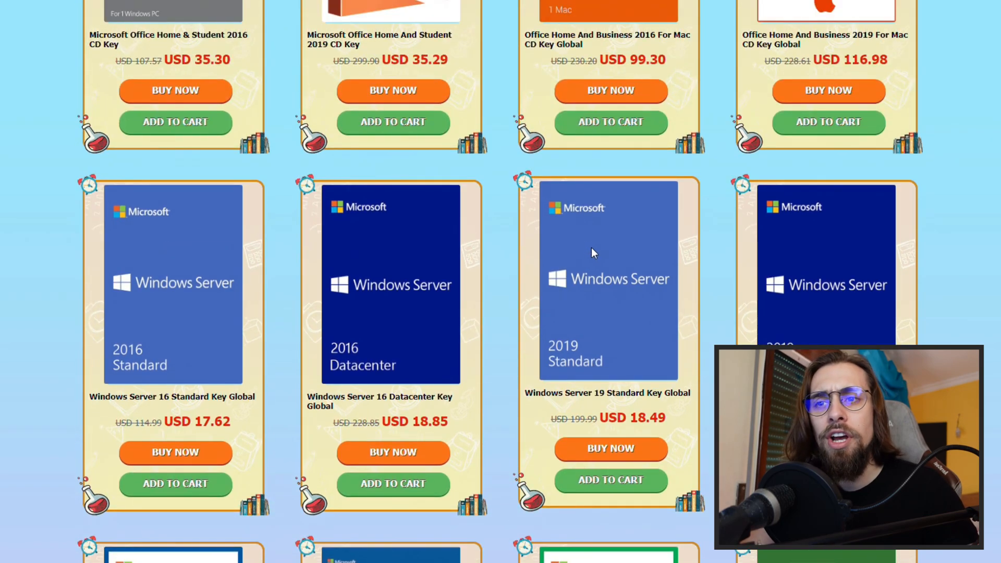
mouse_move(578, 283)
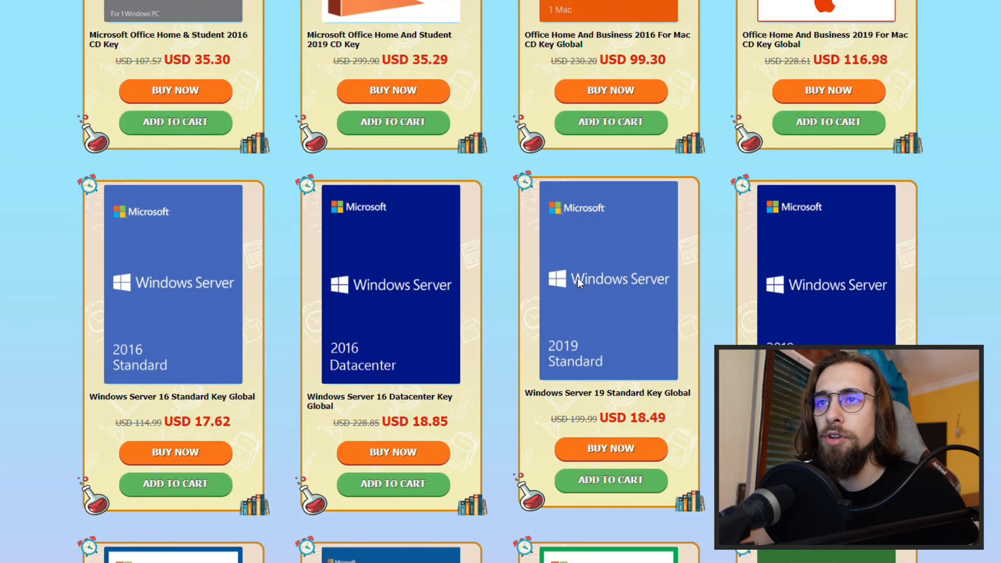
scroll(up, 3)
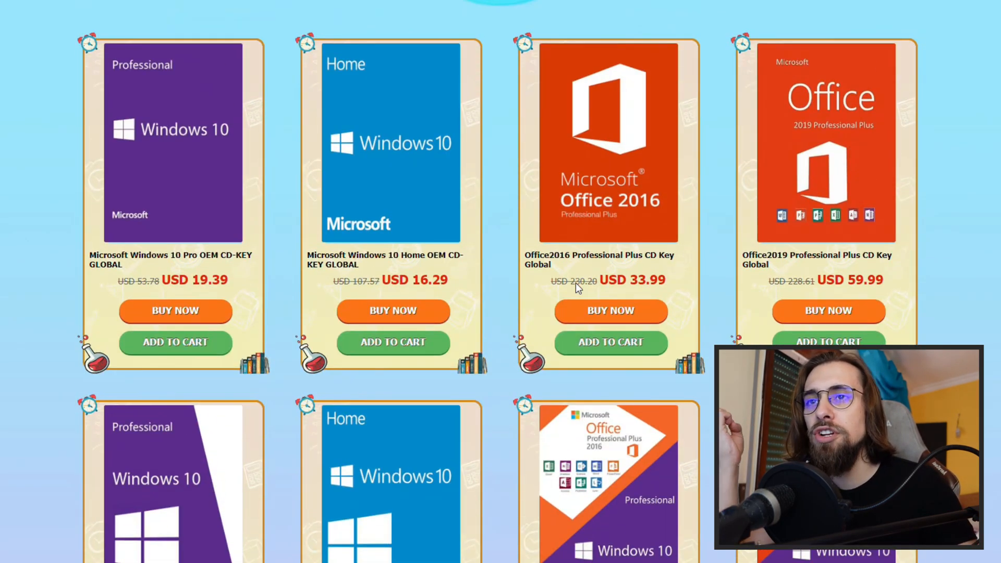
scroll(up, 3)
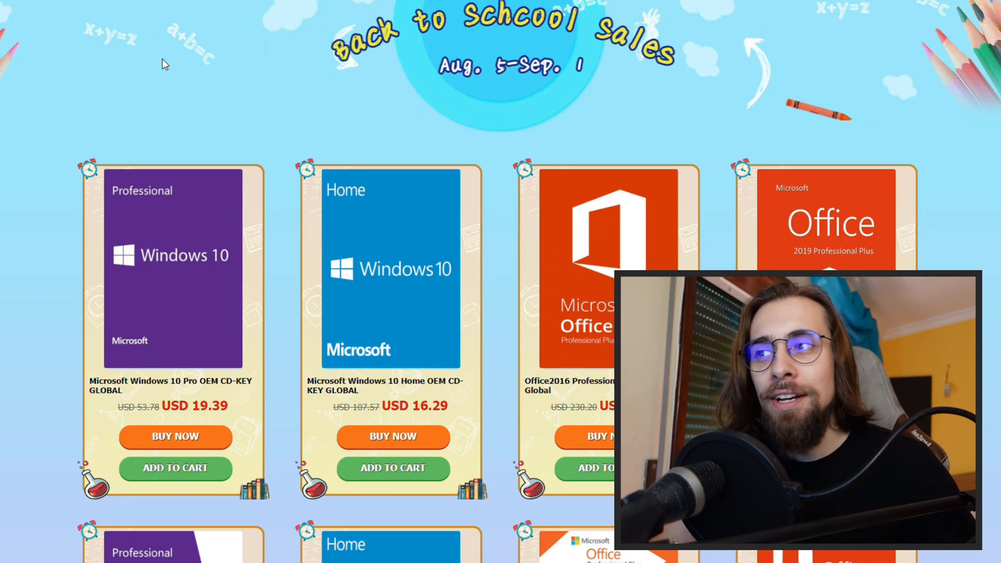
scroll(down, 3)
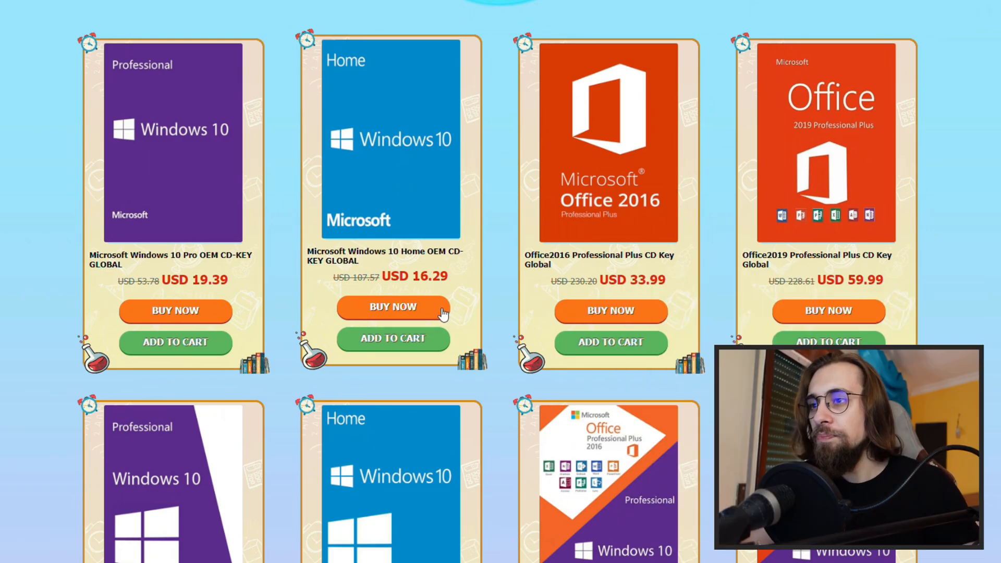
scroll(down, 3)
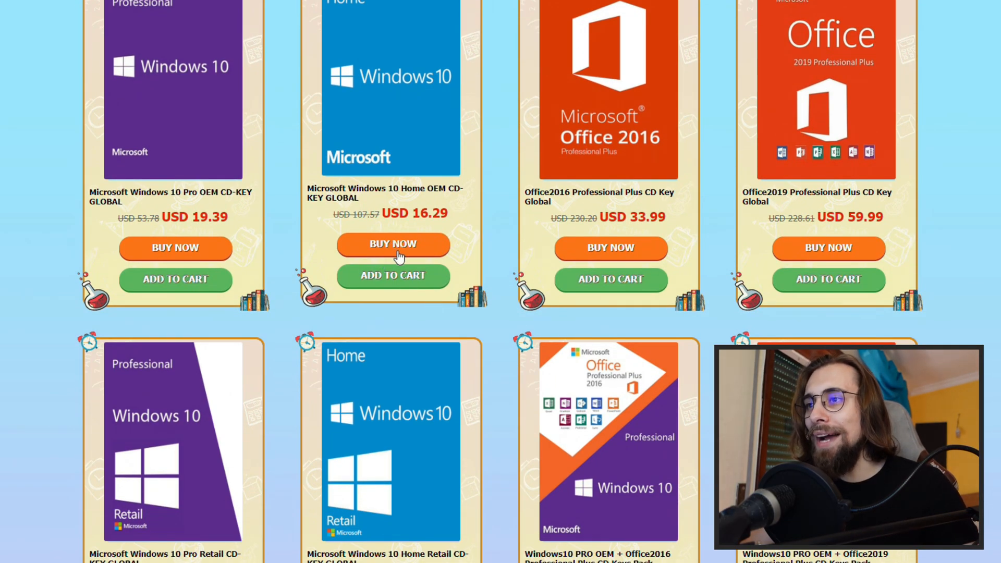
Apply SKAG to the Windows 10 Home OEM order and continue to payment selection.
click(394, 244)
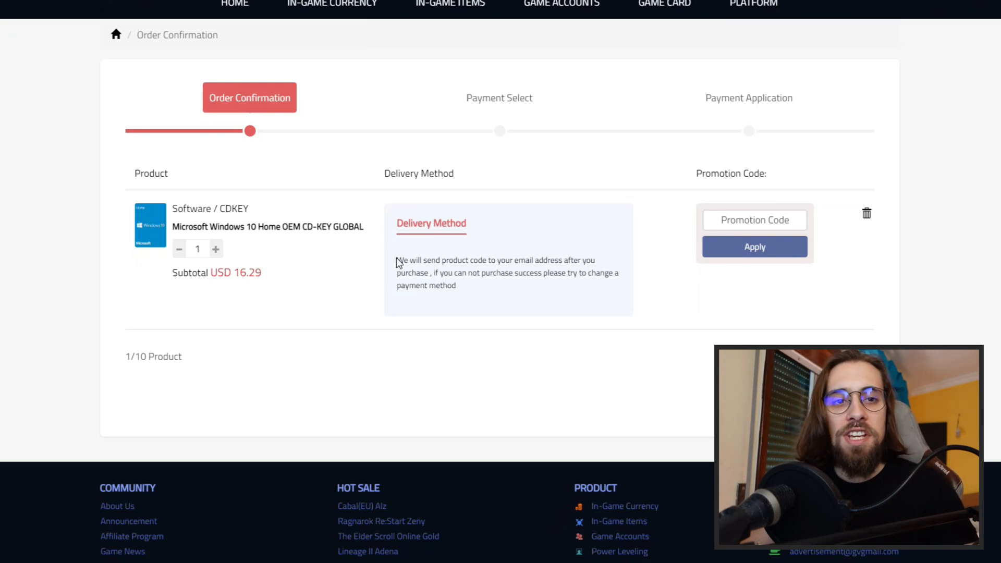
click(753, 221)
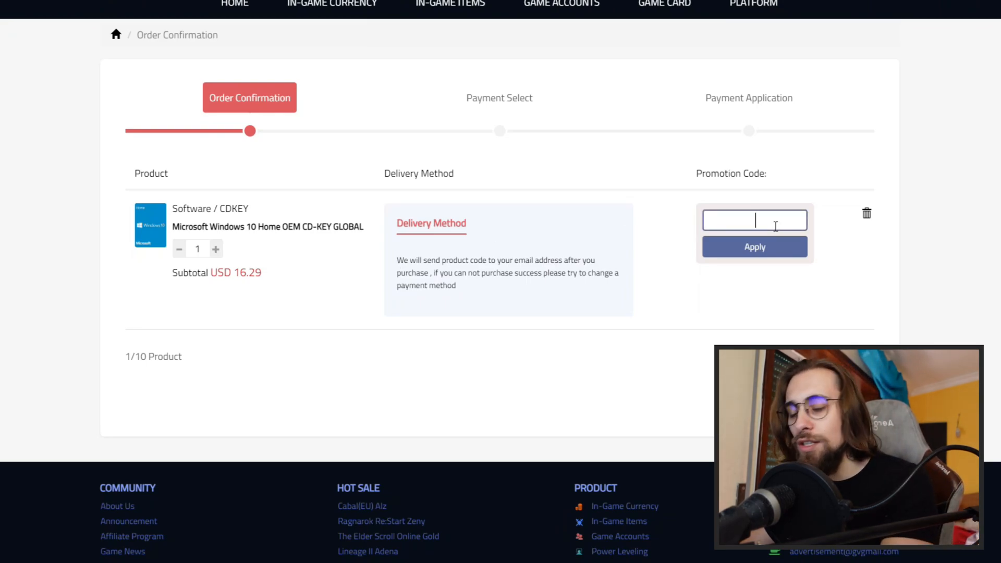
text(SKA)
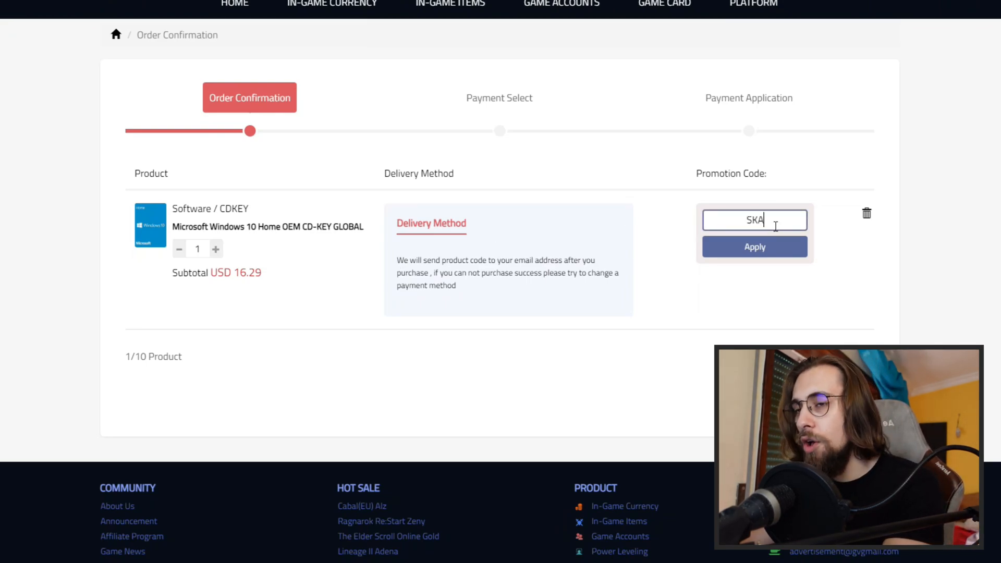
text(G)
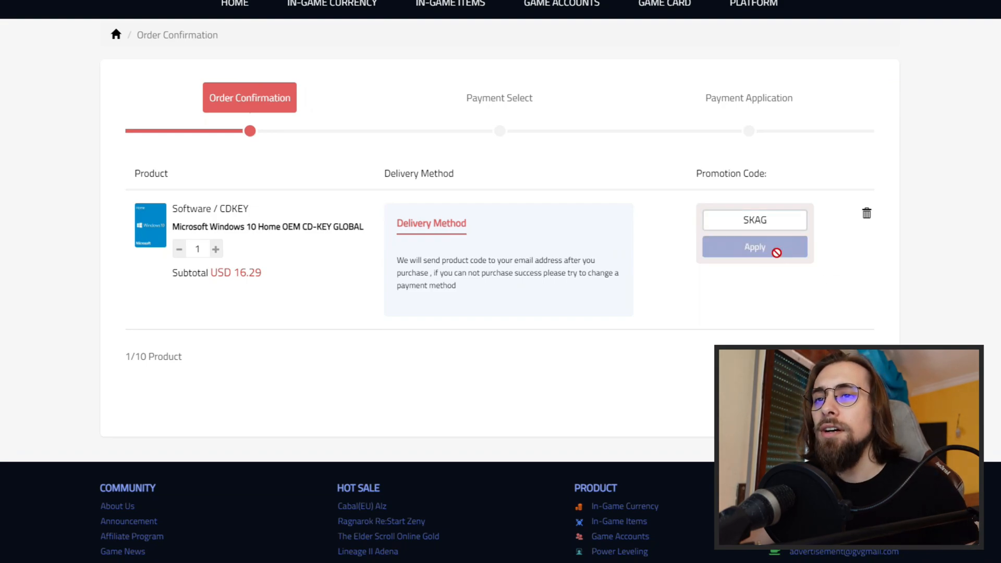
click(754, 246)
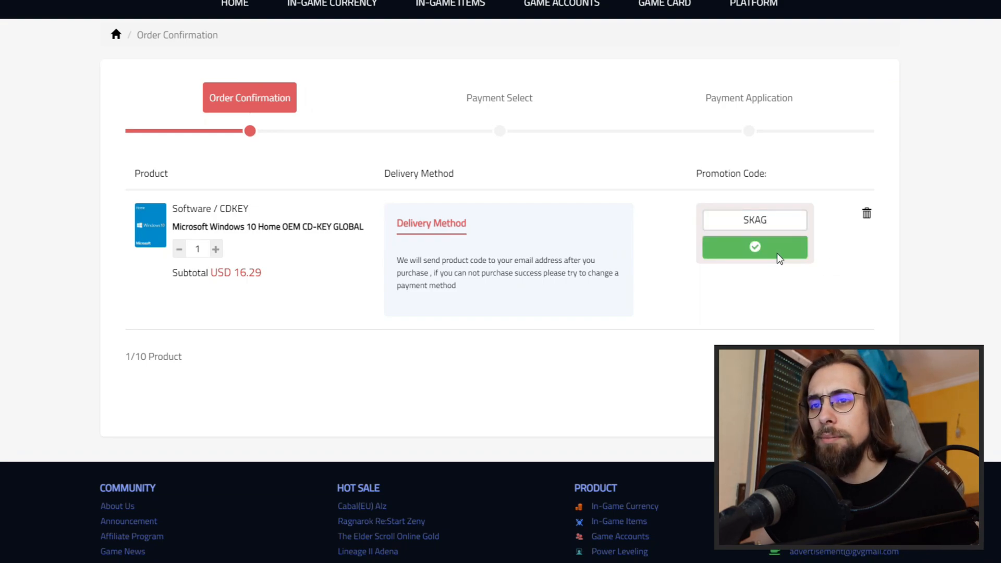
click(754, 246)
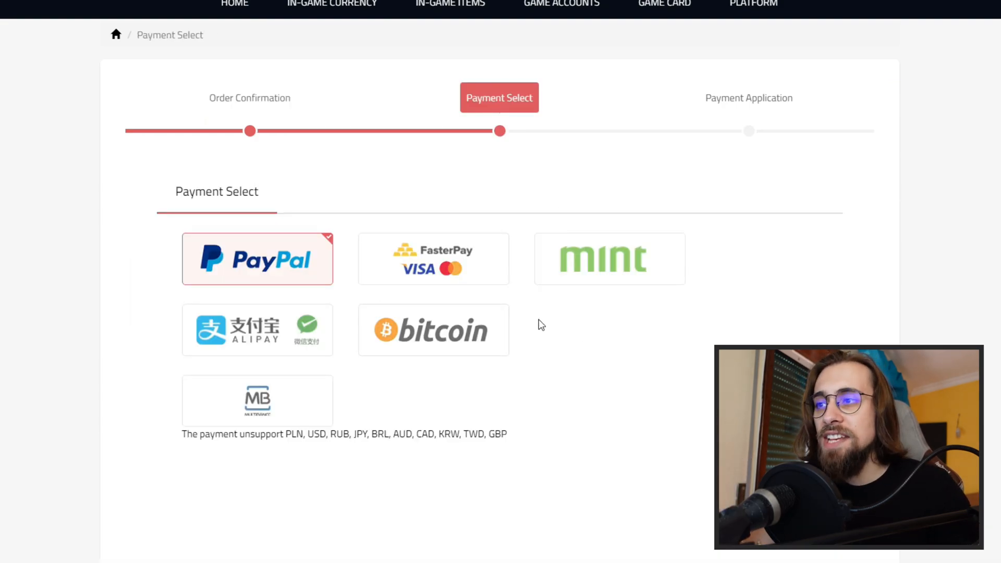
mouse_move(467, 267)
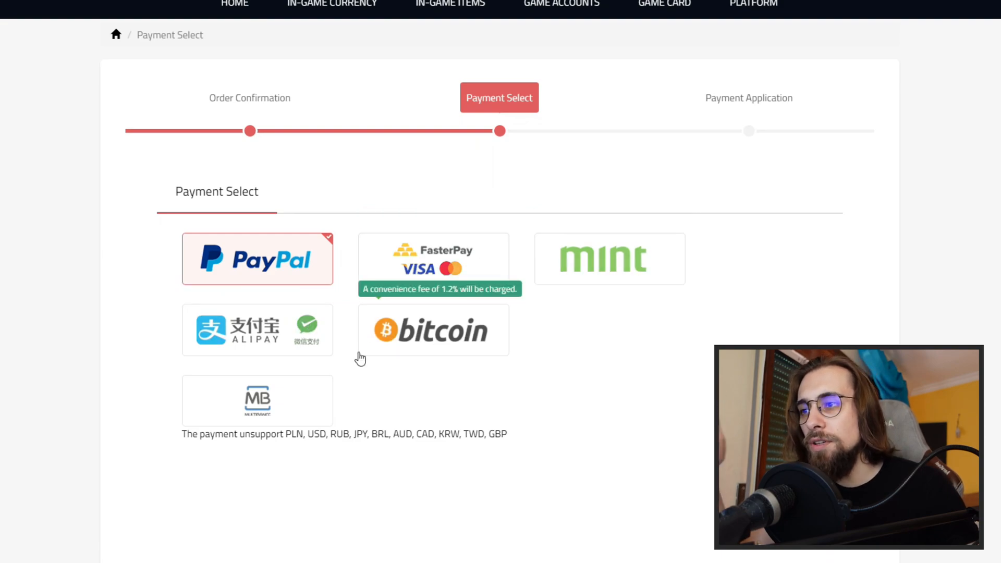
mouse_move(300, 414)
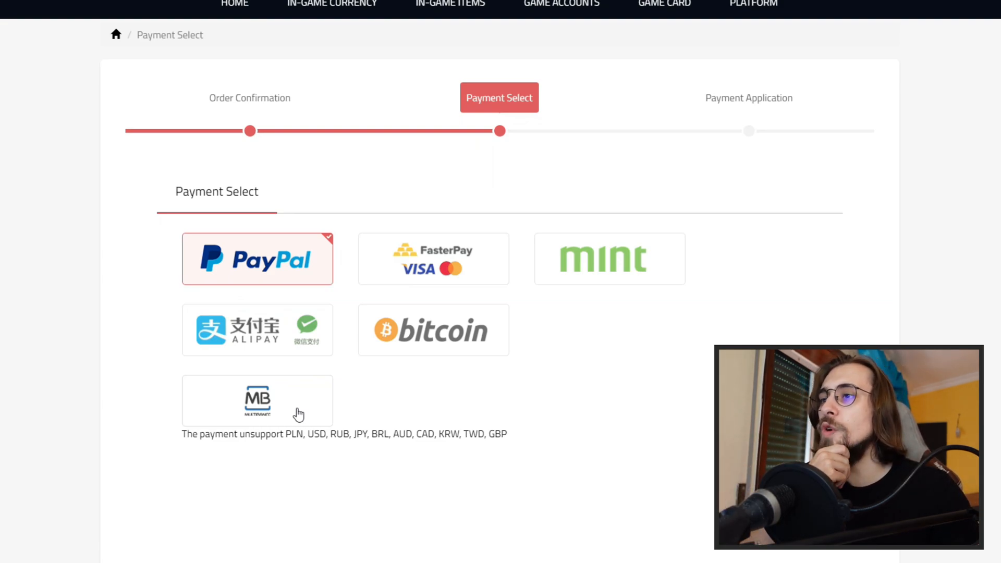
mouse_move(303, 278)
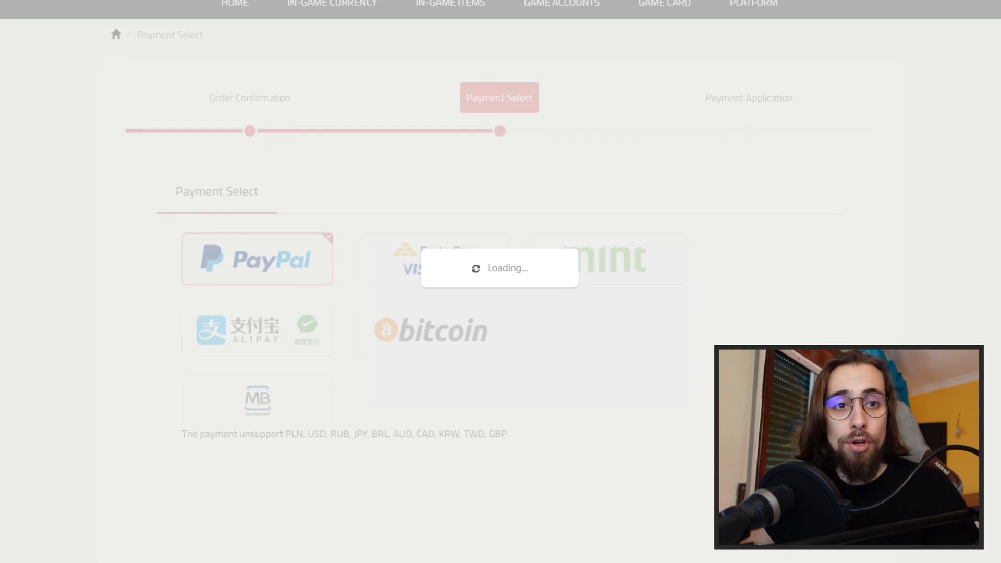
Submit the Windows 10 Home OEM order for payment with PayPal selected.
click(257, 259)
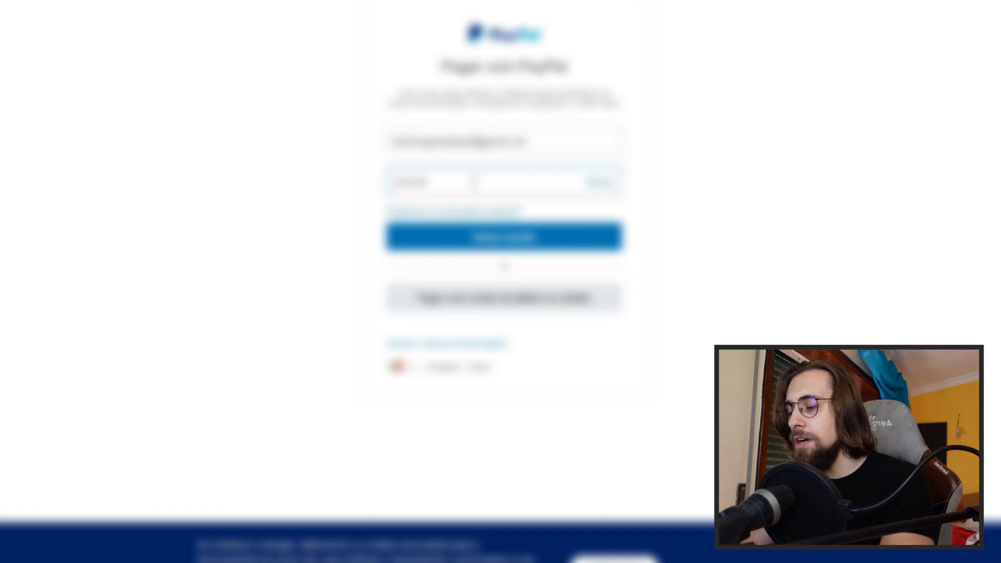
Approve the PayPal payment so GVGMall confirms the order with its order number.
click(504, 237)
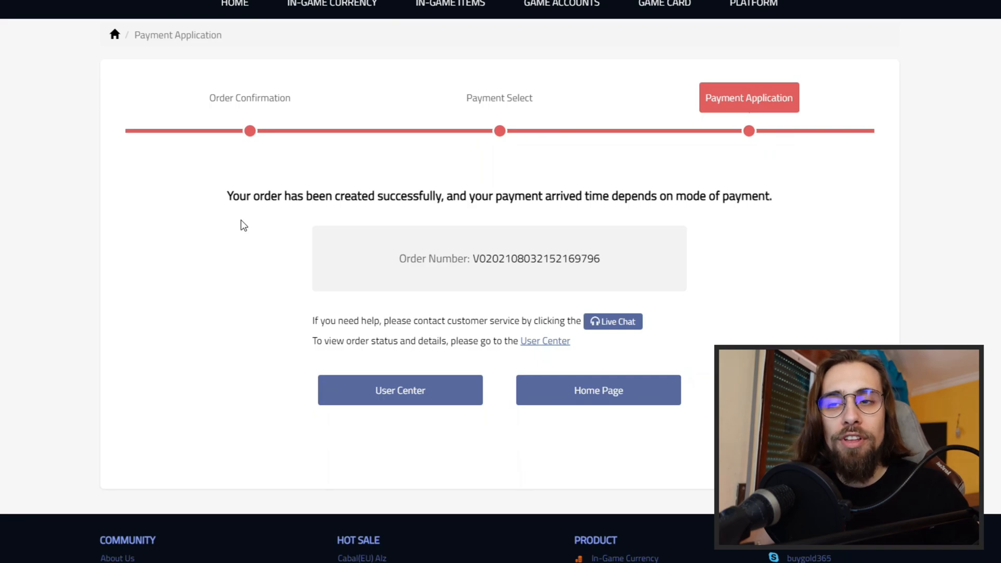
Open My Profile from the account menu, showing membership level and personal details.
scroll(up, 3)
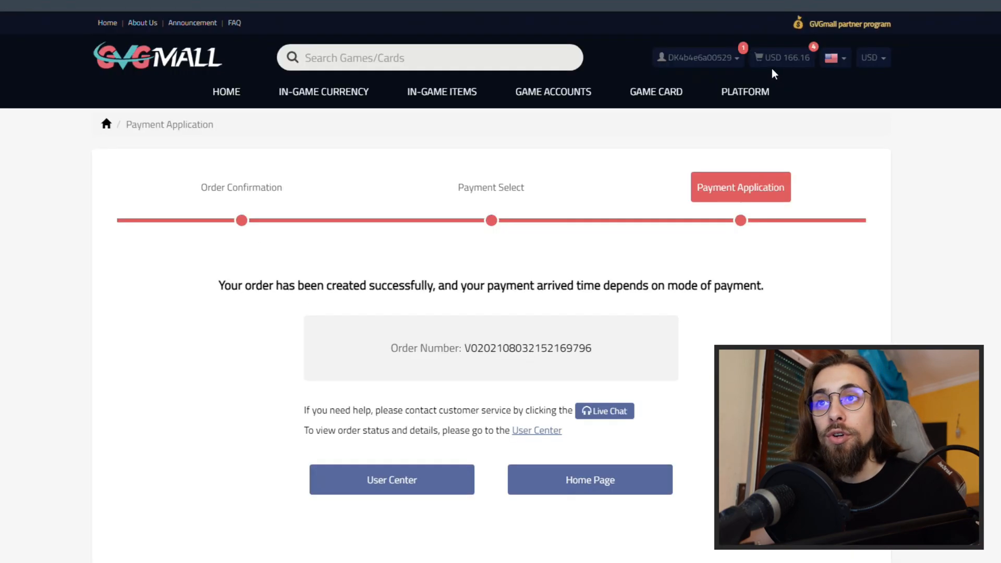
click(697, 57)
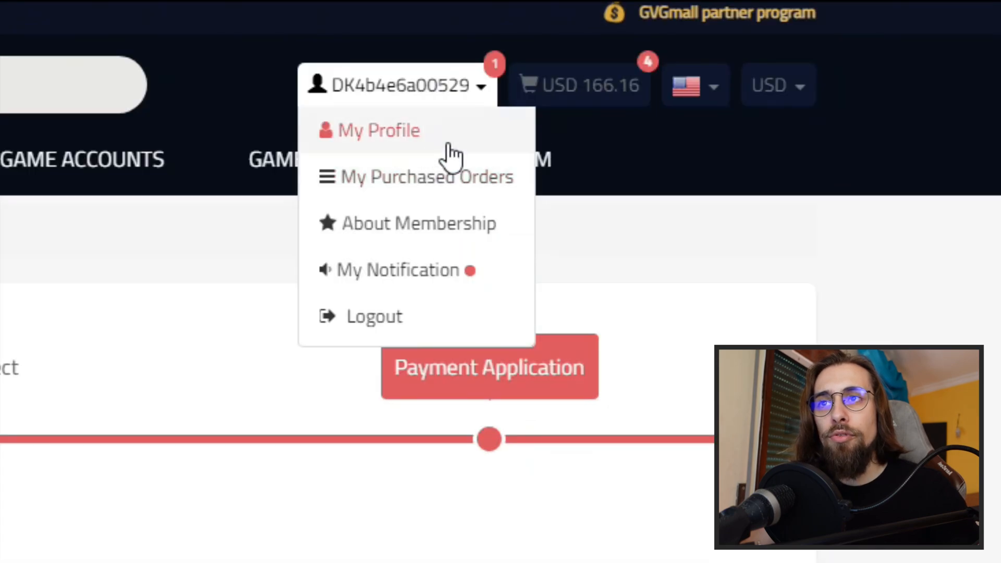
click(378, 129)
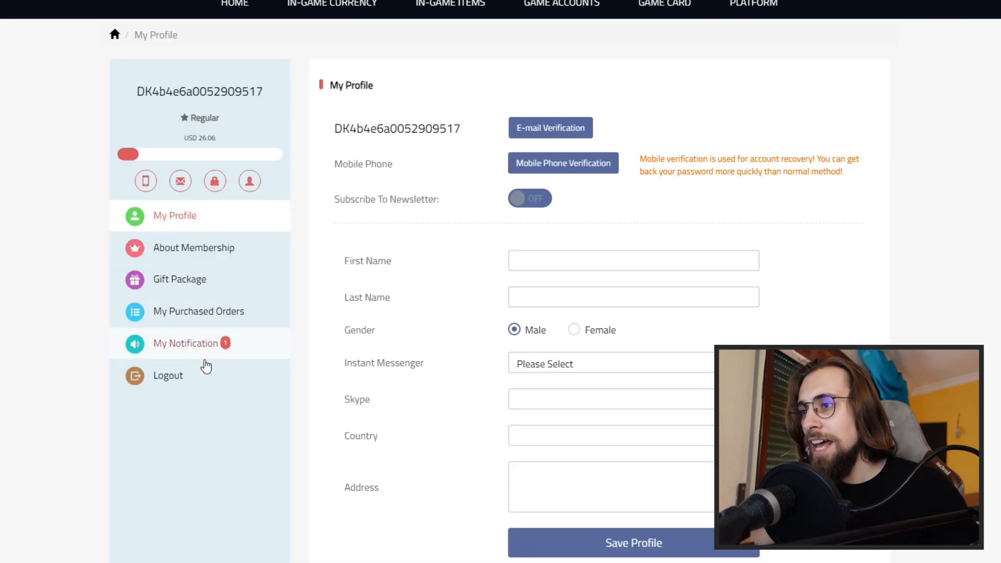
mouse_move(198, 310)
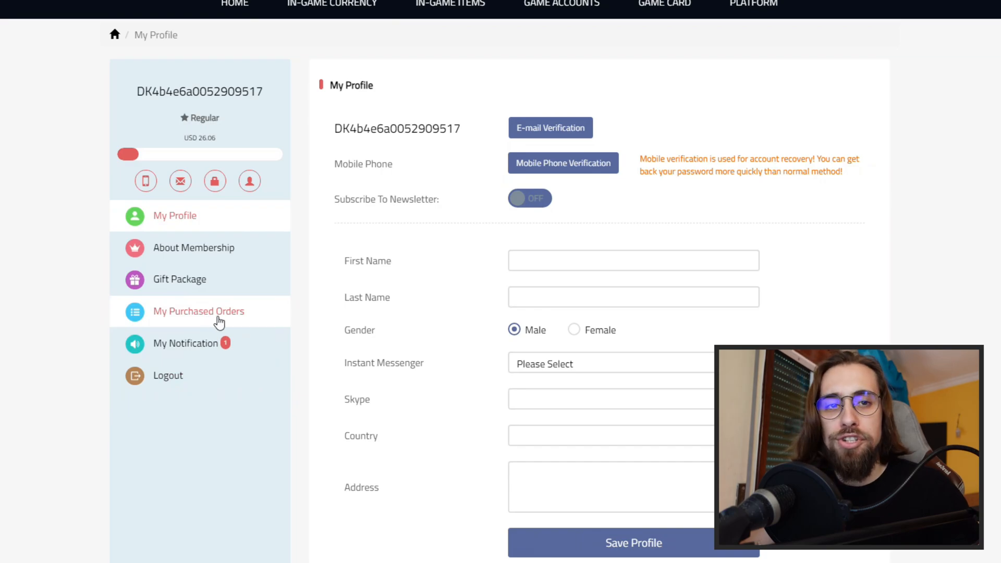
Show My Purchased Orders, where the new Windows 10 Home OEM order appears as Paid for USD 11.20.
click(198, 311)
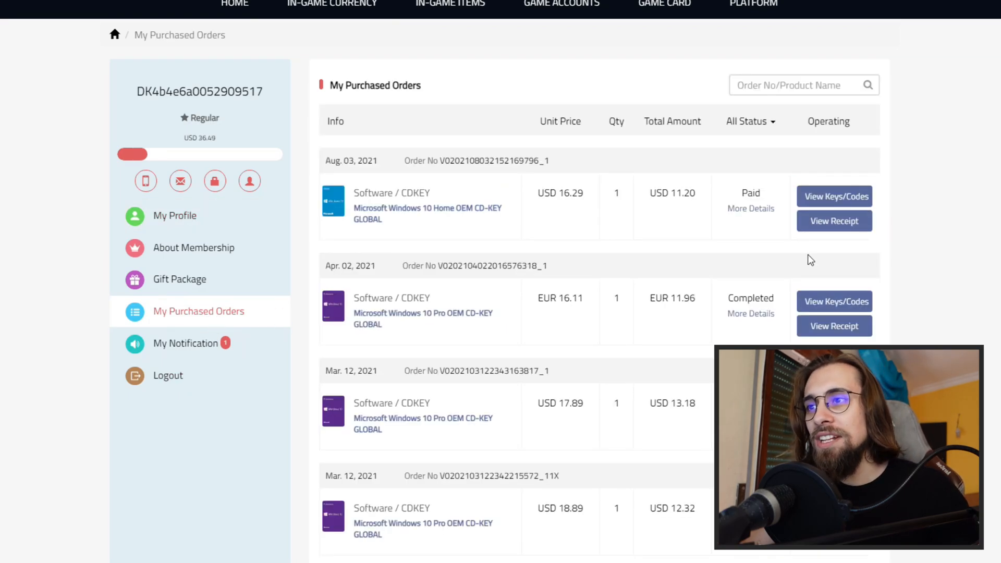
scroll(down, 3)
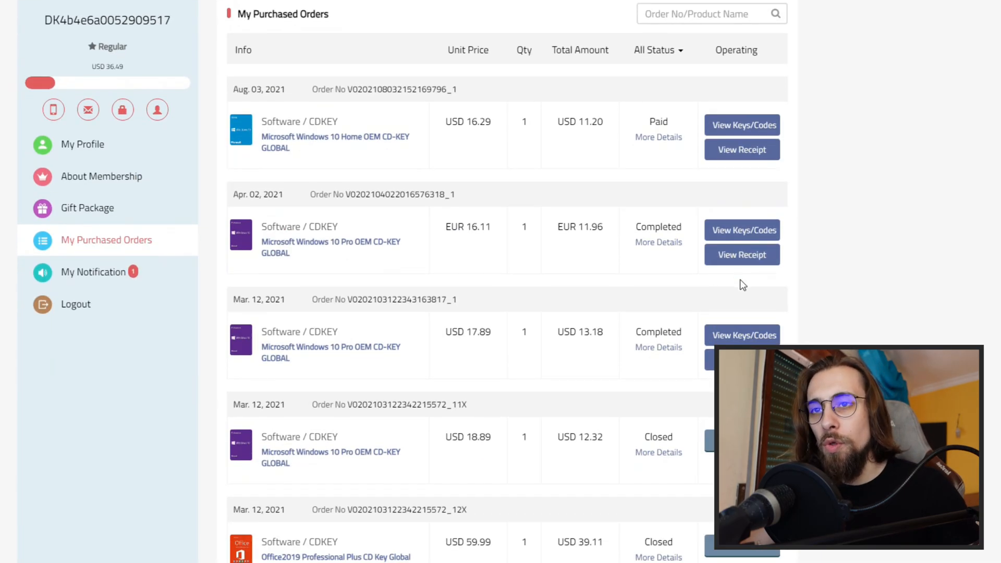
mouse_move(586, 365)
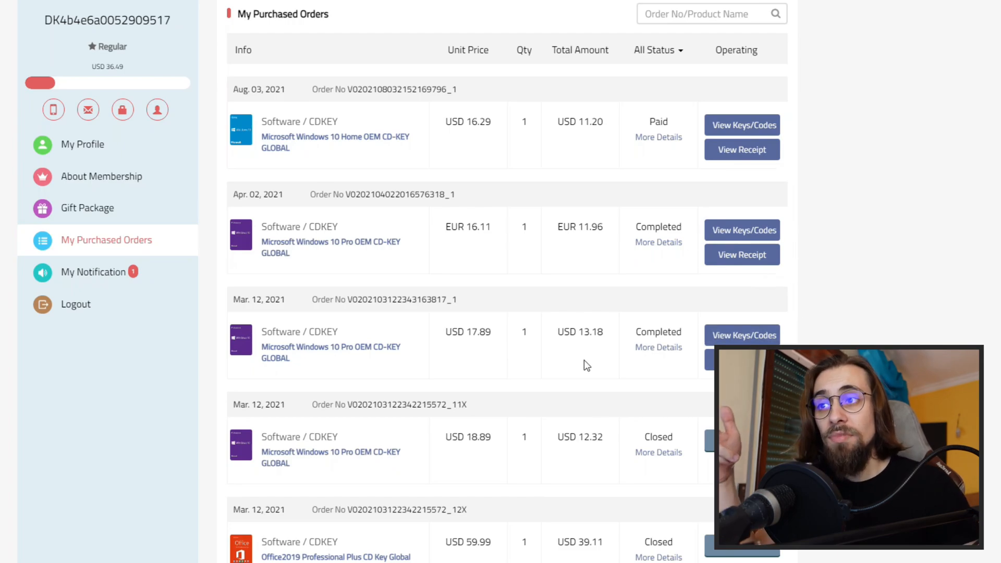
scroll(down, 3)
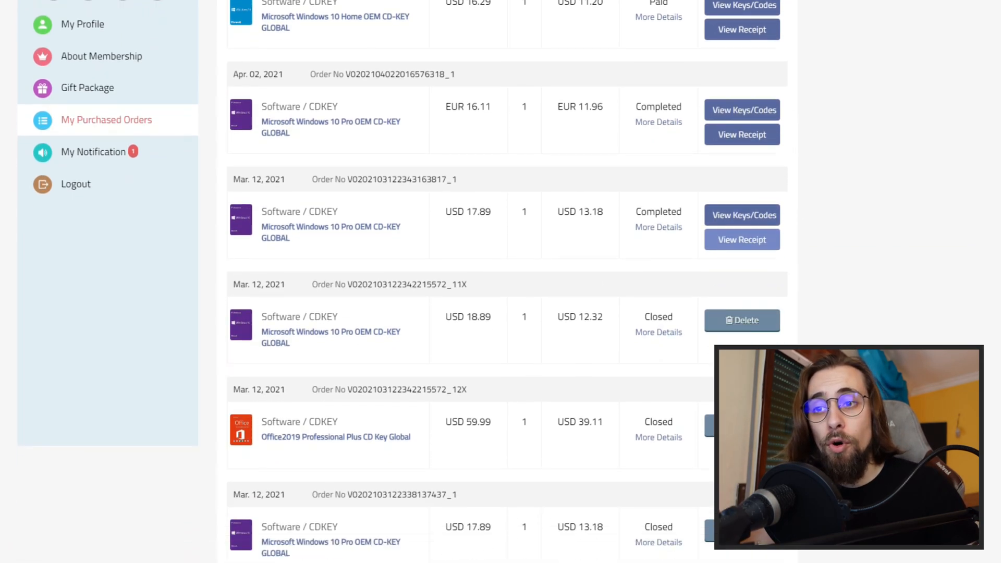
scroll(up, 3)
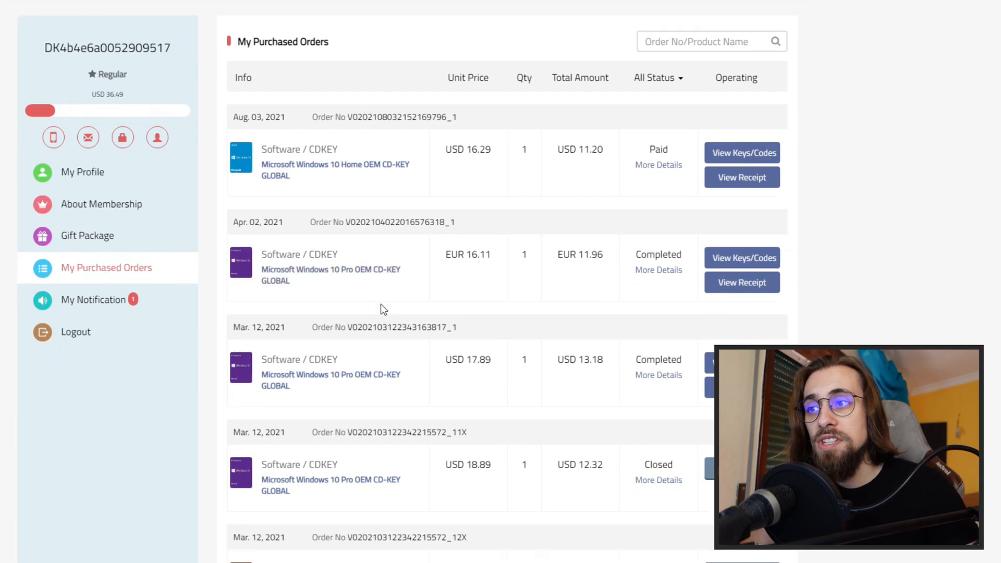
scroll(down, 3)
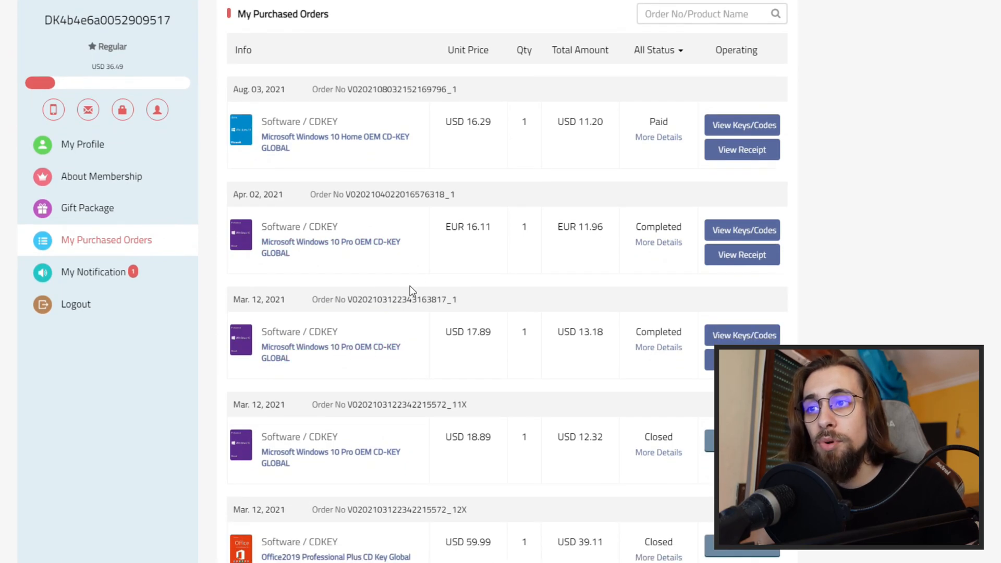
scroll(up, 3)
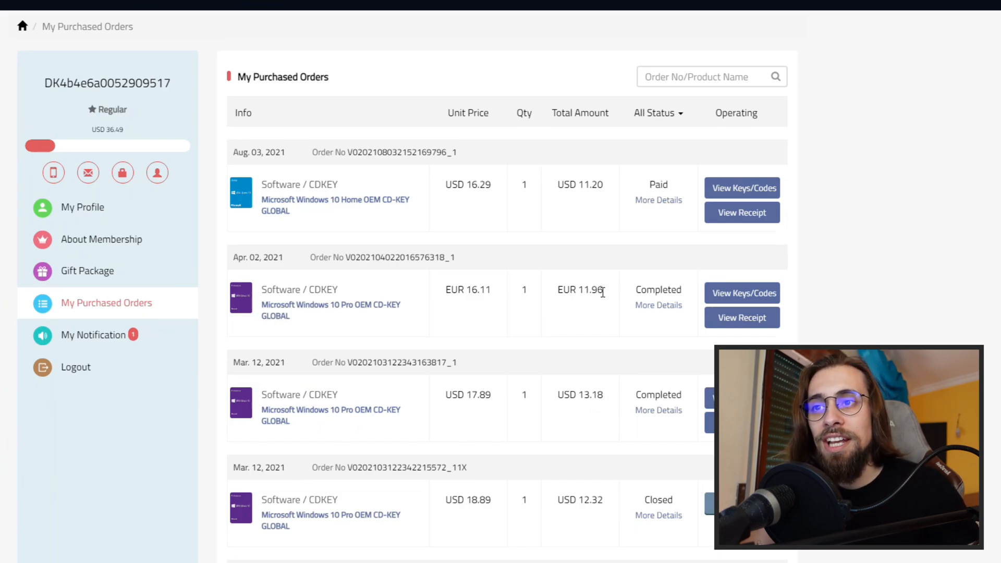
mouse_move(607, 298)
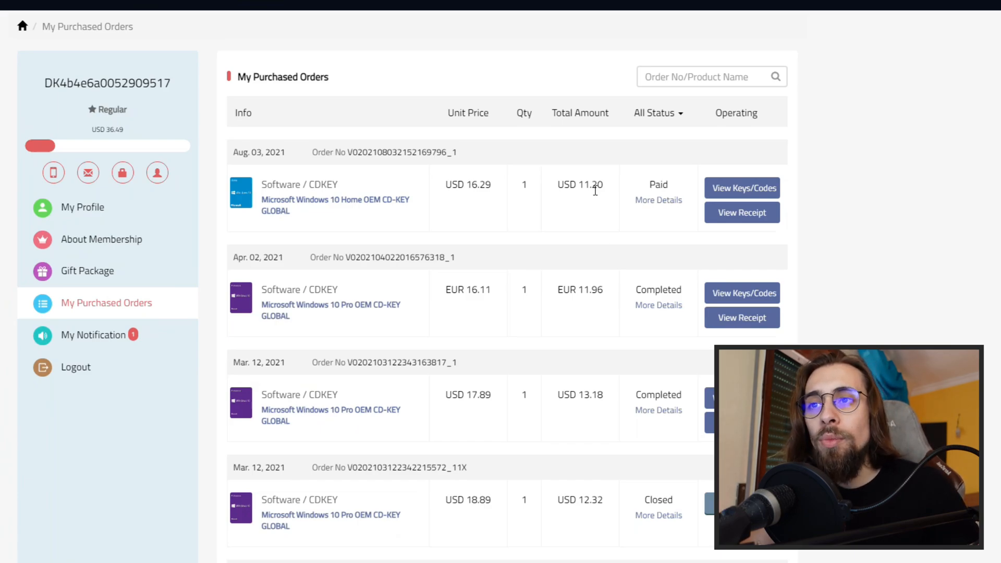
mouse_move(574, 218)
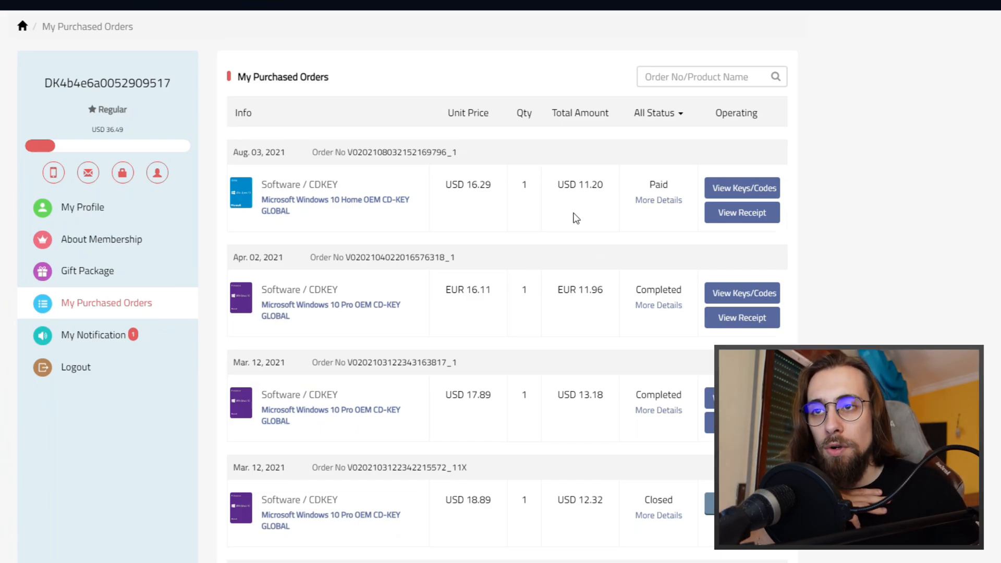
mouse_move(741, 188)
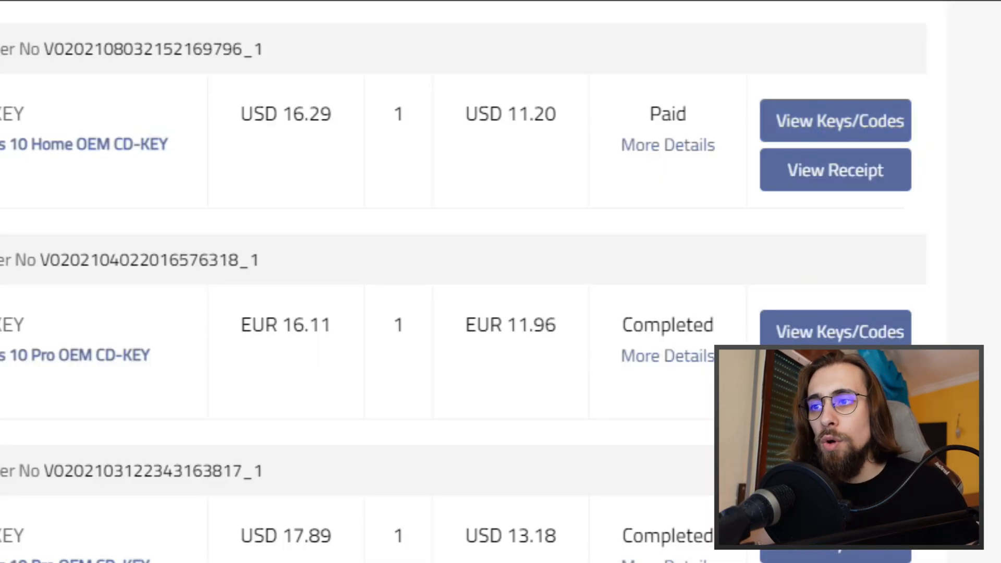
View More Details for the Aug. 03 order and use Get The Key to reveal its product key.
click(666, 145)
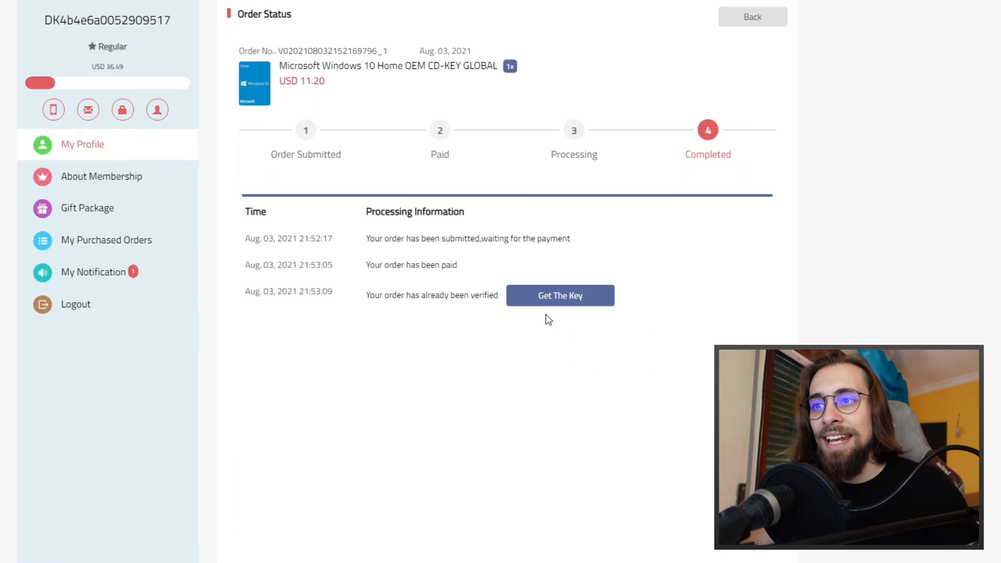
click(559, 295)
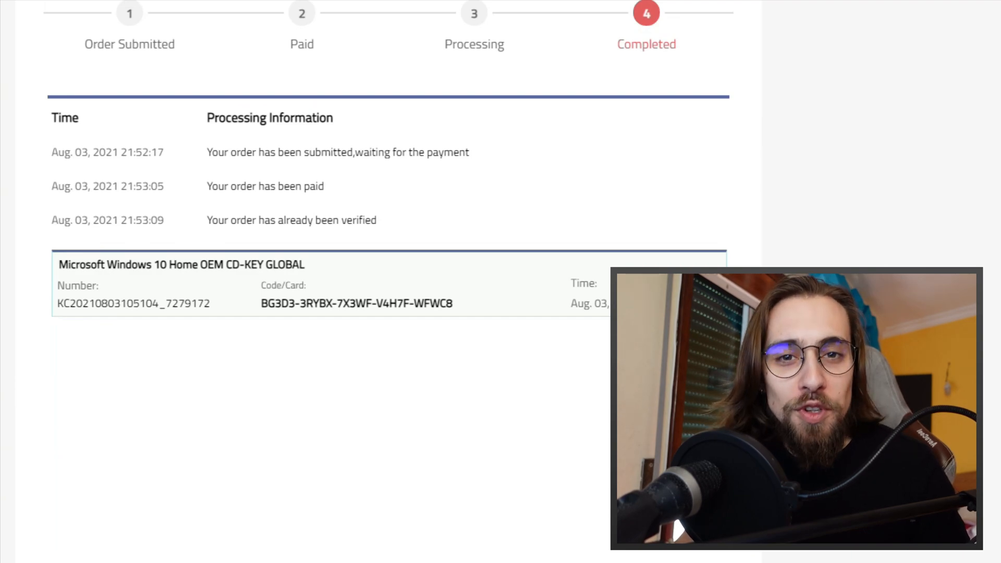
scroll(up, 3)
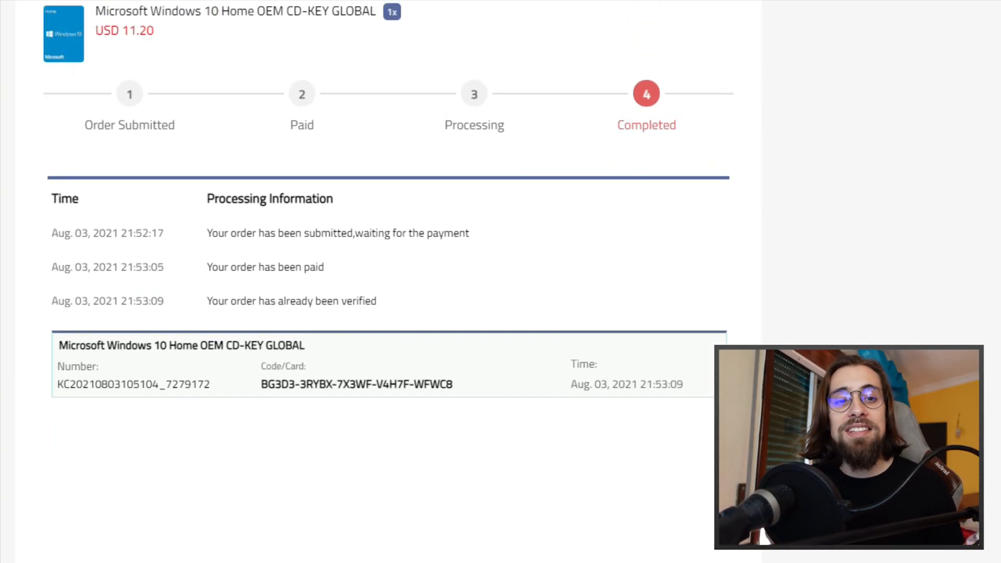